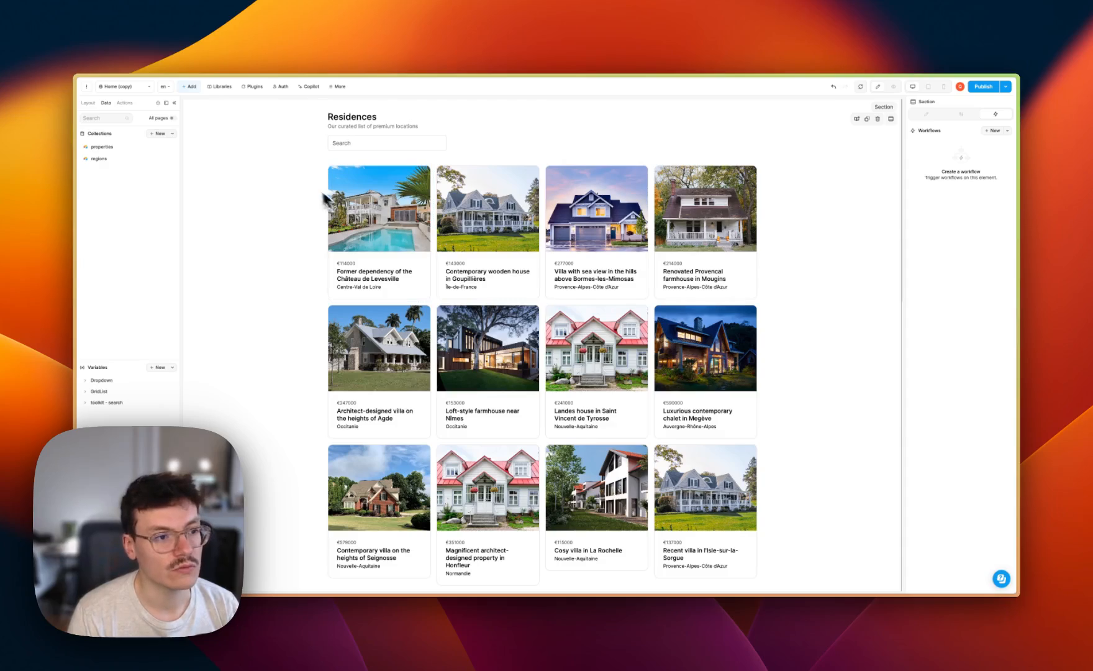
{"action": "mouse_move", "coordinate": [288, 205]}
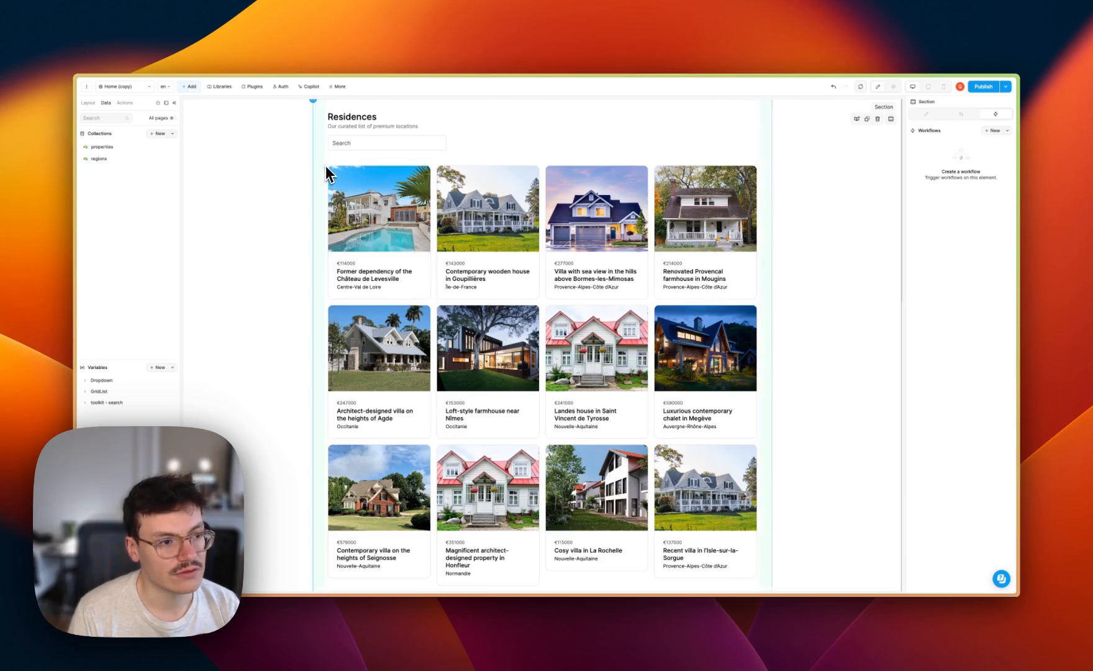
{"action": "mouse_move", "coordinate": [308, 174]}
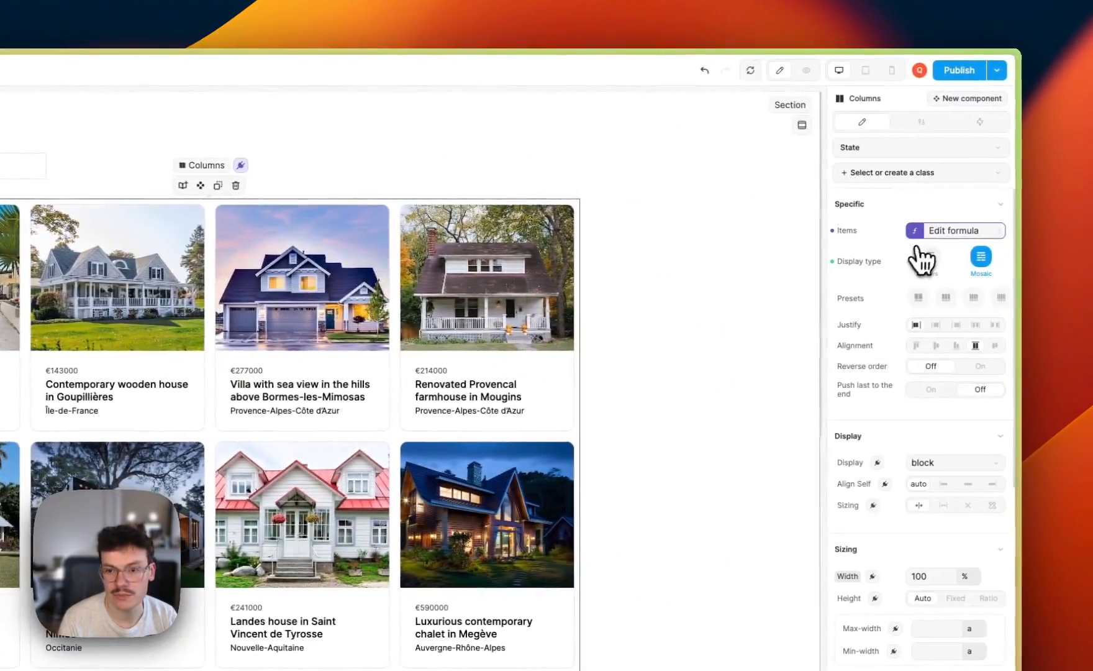
Step: Show the project's data collections, properties and regions, in the sidebar
{"action": "left_click", "coordinate": [954, 231]}
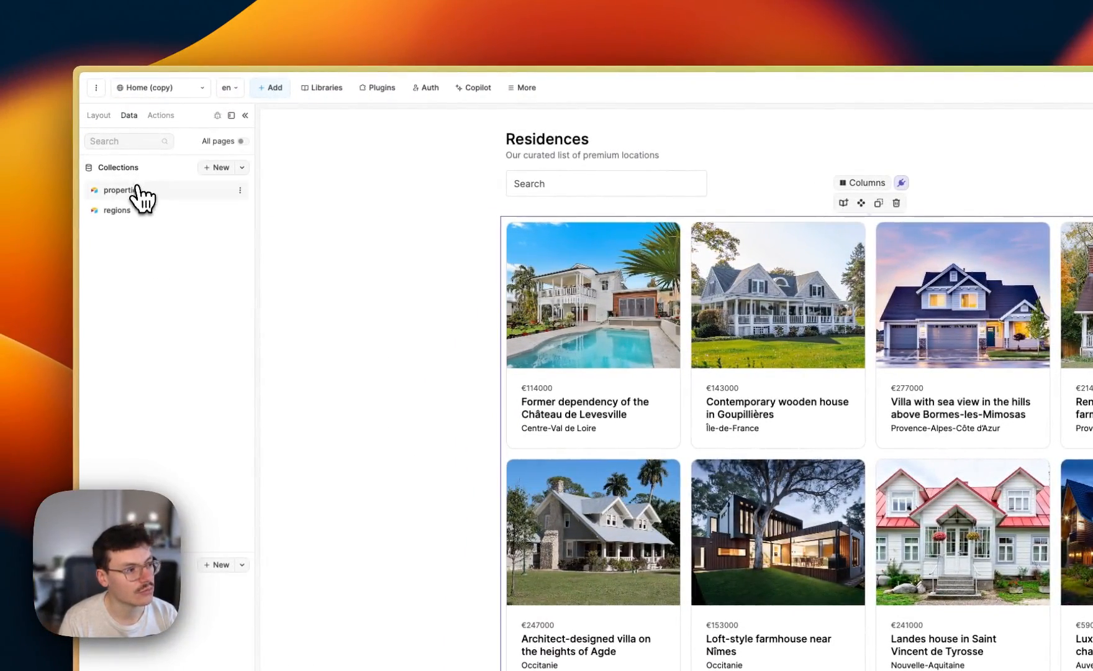
Step: Turn on pagination for the properties collection at 4 per page and confirm limit 4 in the grid's items formula
{"action": "left_click", "coordinate": [122, 190]}
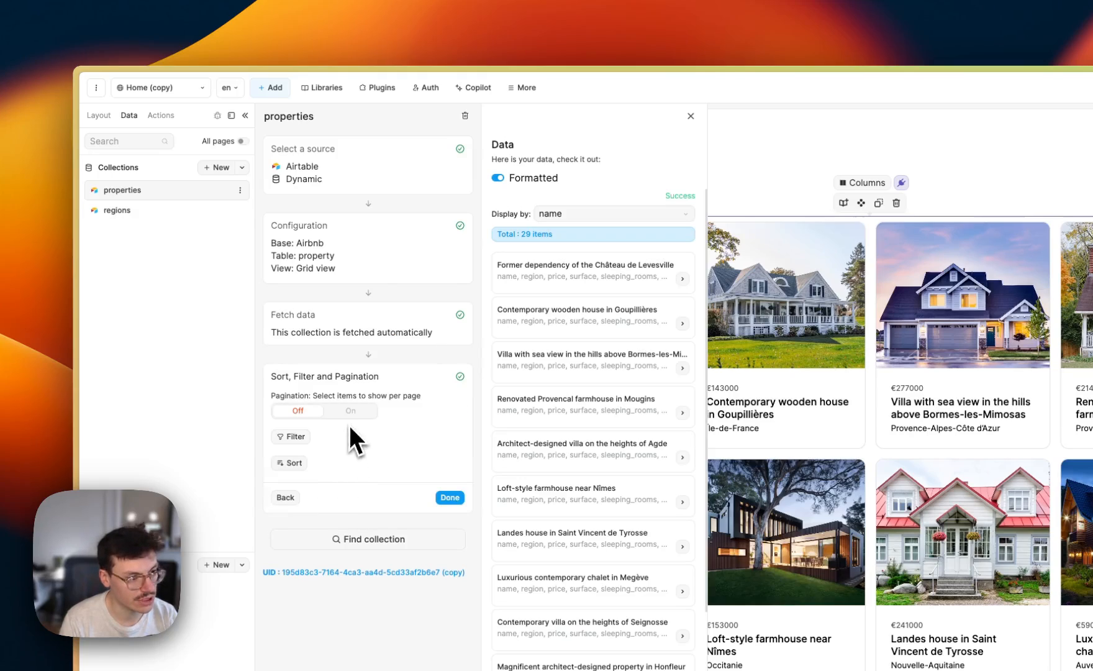
{"action": "left_click", "coordinate": [350, 411]}
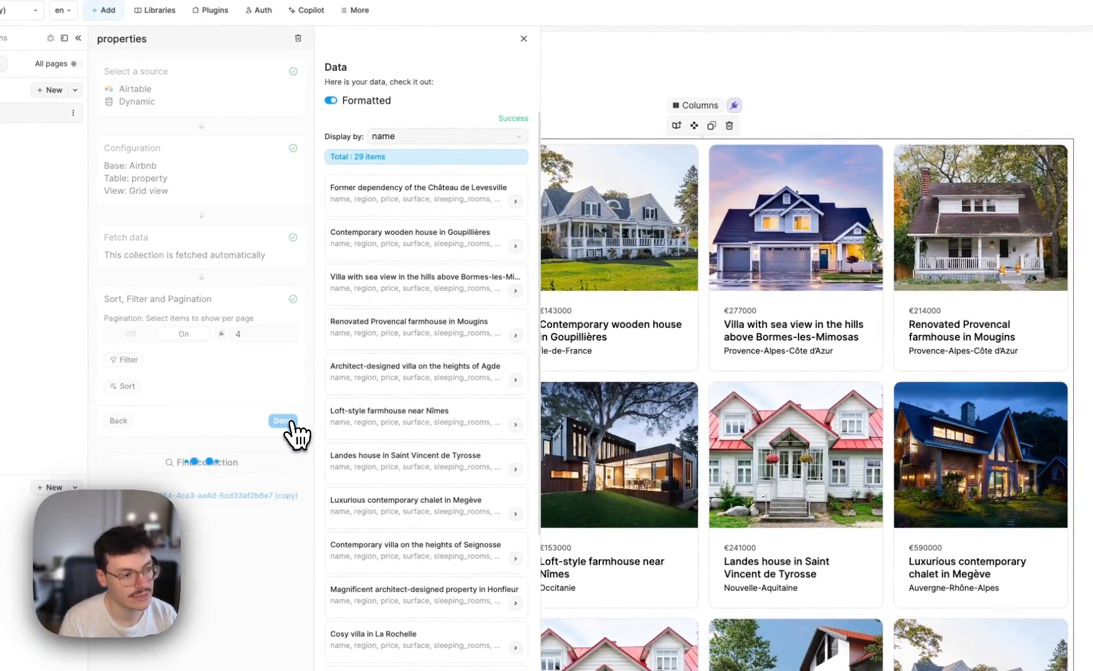
{"action": "left_click", "coordinate": [283, 422]}
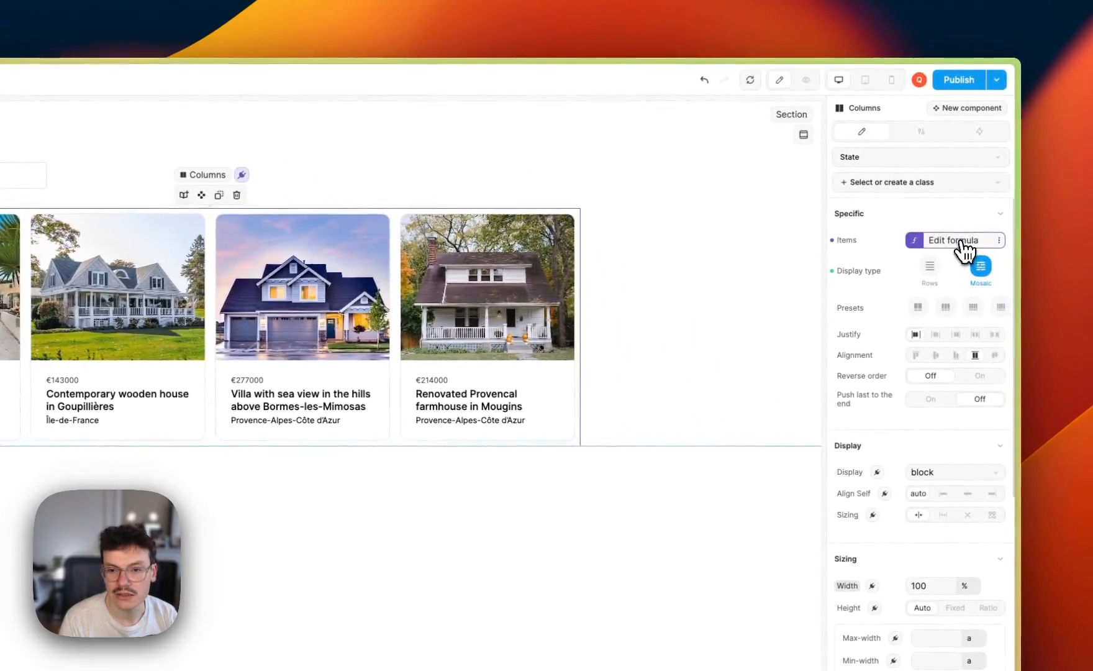
{"action": "left_click", "coordinate": [952, 239]}
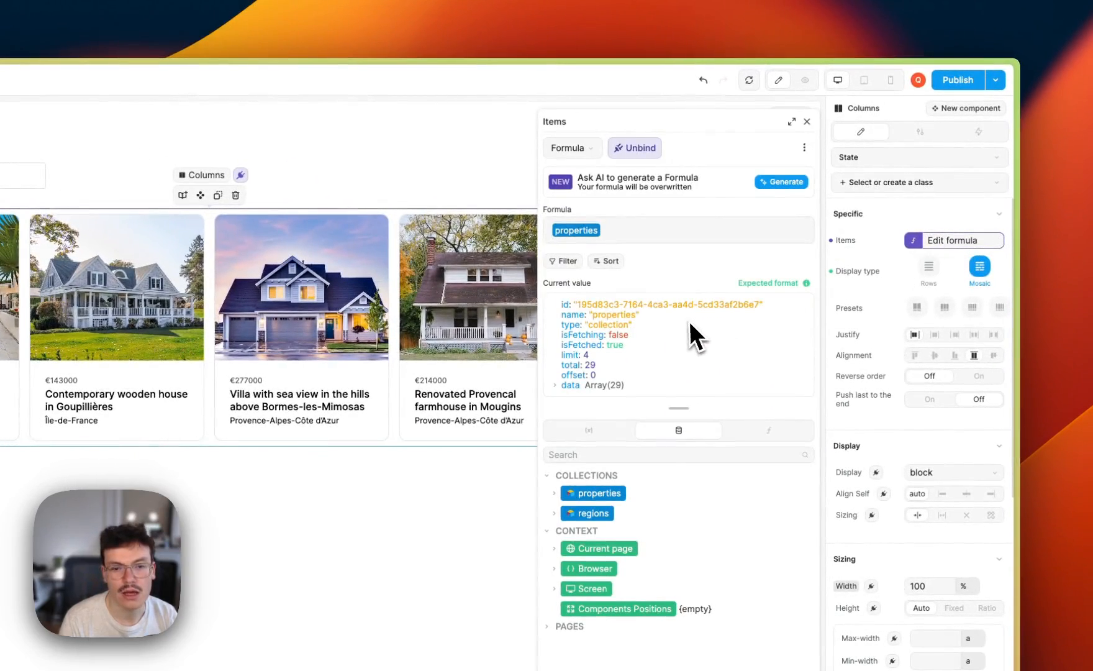
{"action": "mouse_move", "coordinate": [573, 374]}
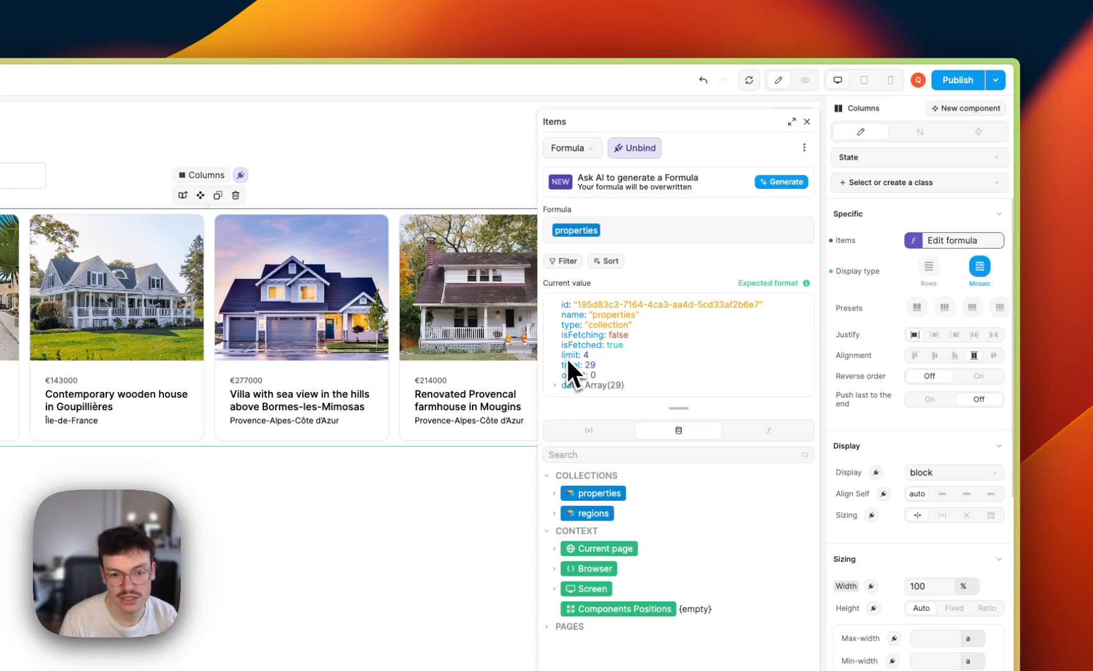
{"action": "mouse_move", "coordinate": [610, 394]}
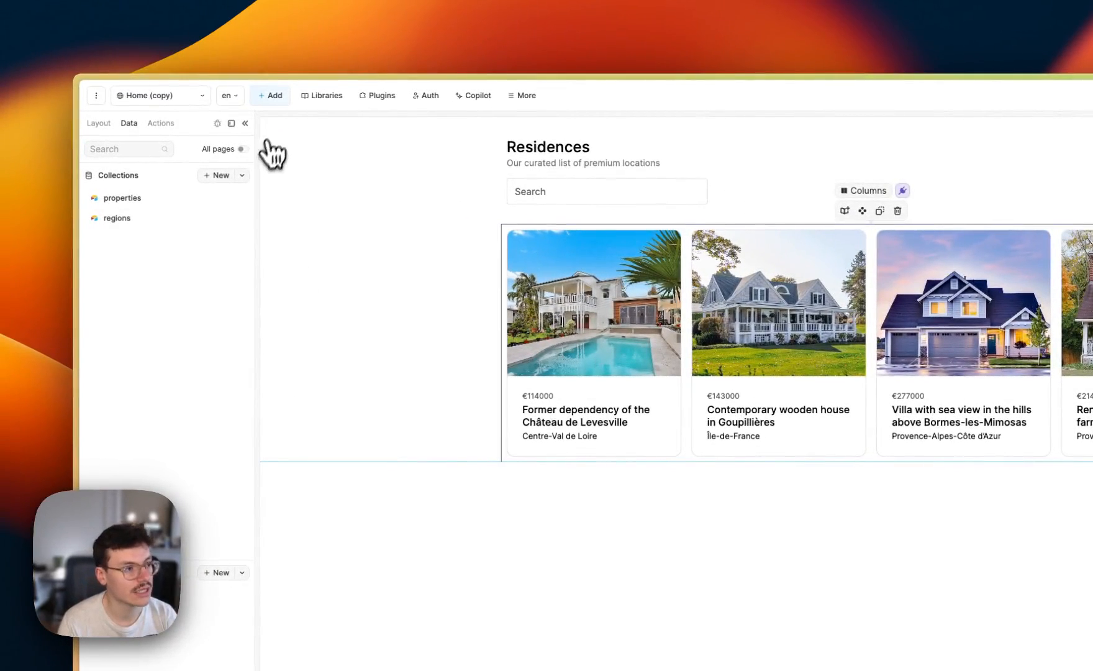
Step: Place a Paginator under the grid with a 16px top margin, bound to the properties collection
{"action": "left_click", "coordinate": [270, 96]}
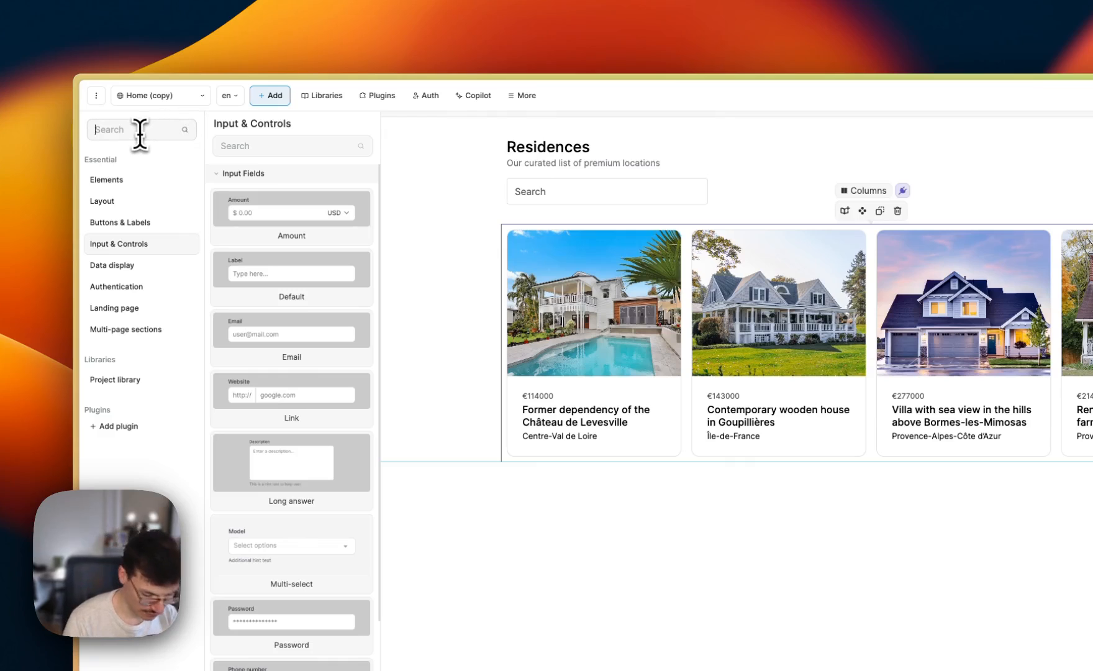
{"action": "type", "text": "pagi"}
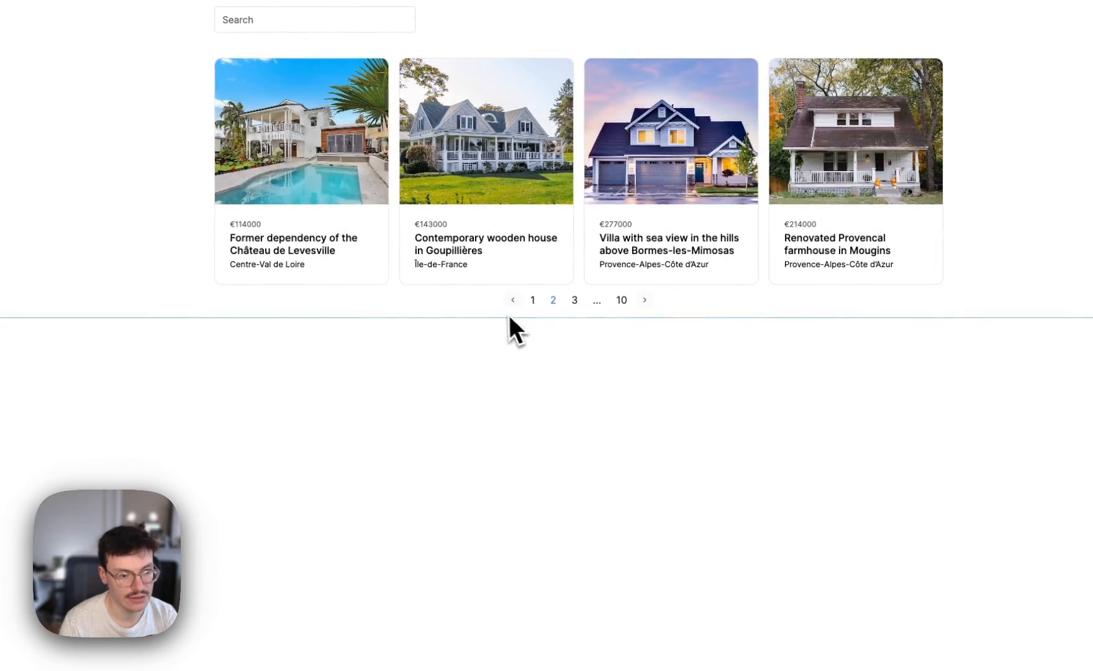
{"action": "left_click", "coordinate": [509, 303]}
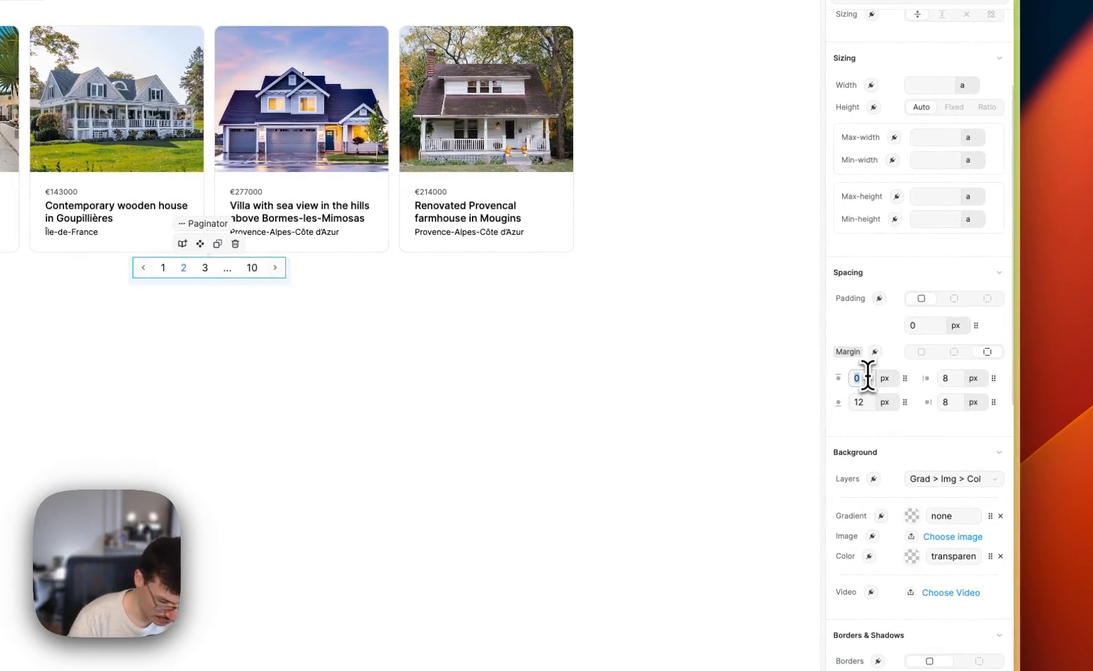
{"action": "type", "text": "16"}
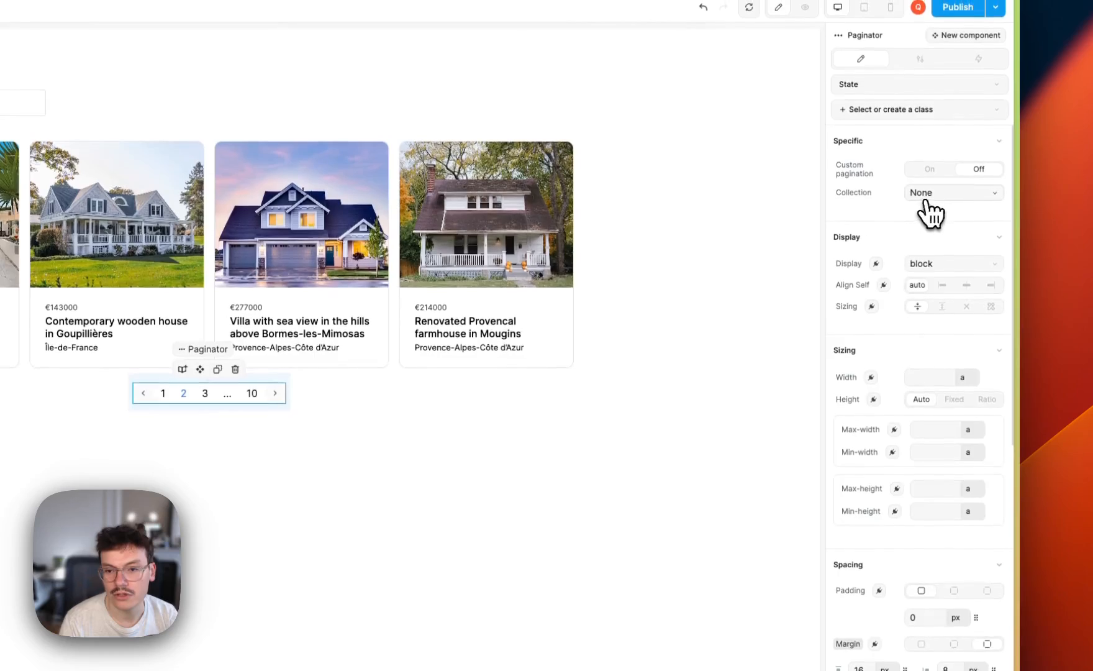
{"action": "left_click", "coordinate": [952, 193]}
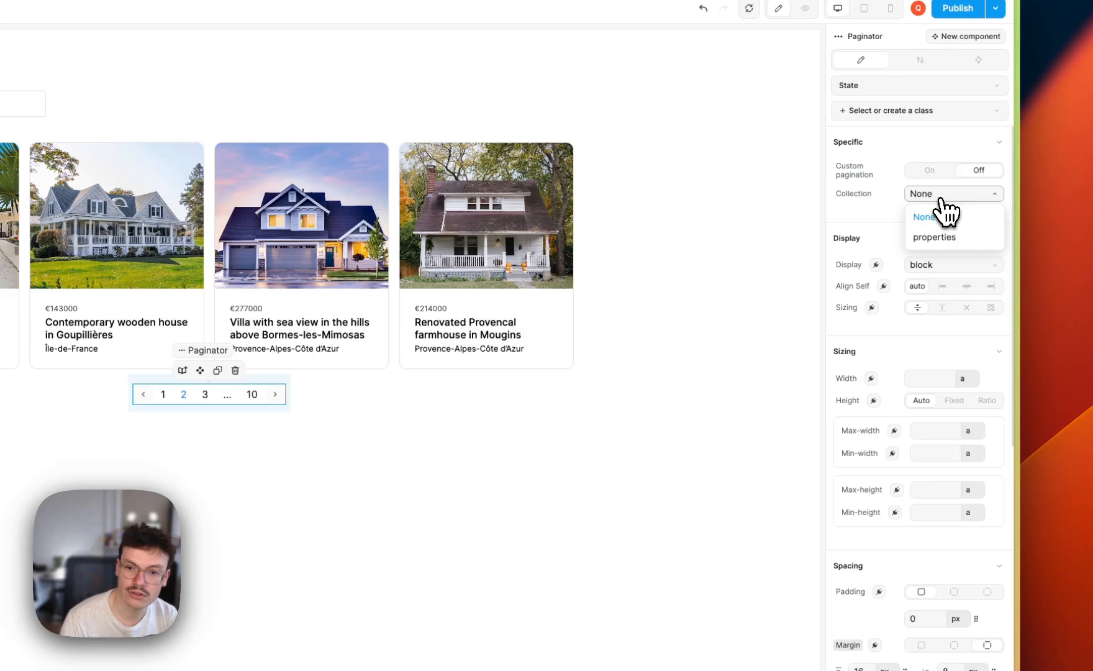
{"action": "left_click", "coordinate": [934, 237]}
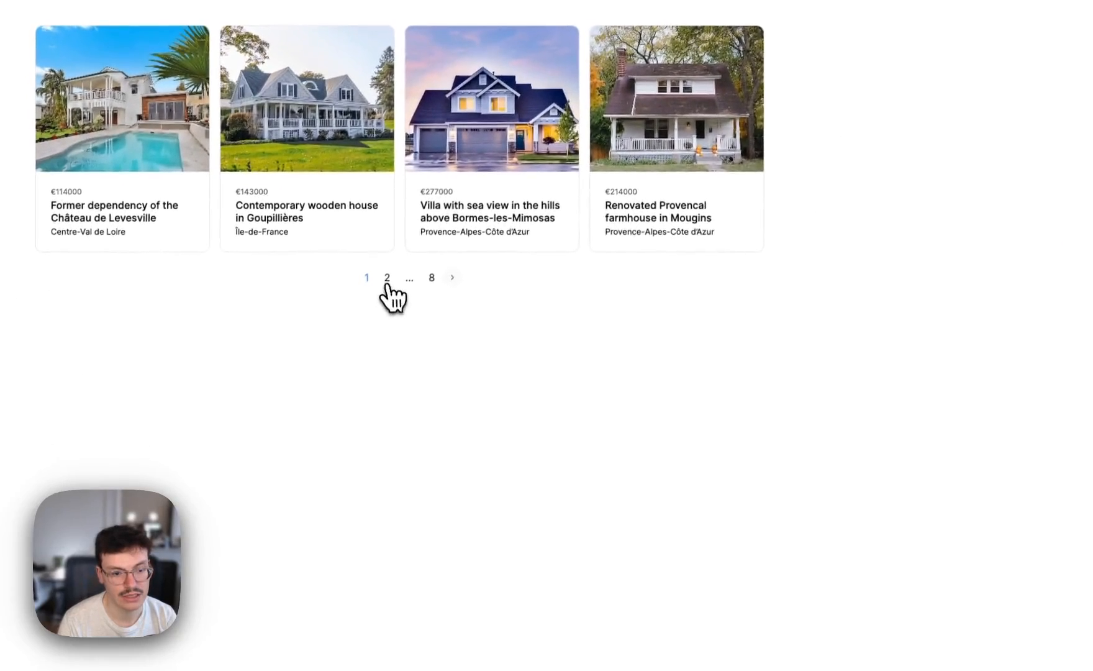
Step: Advance the residences grid through the paginator to page 3
{"action": "left_click", "coordinate": [386, 278]}
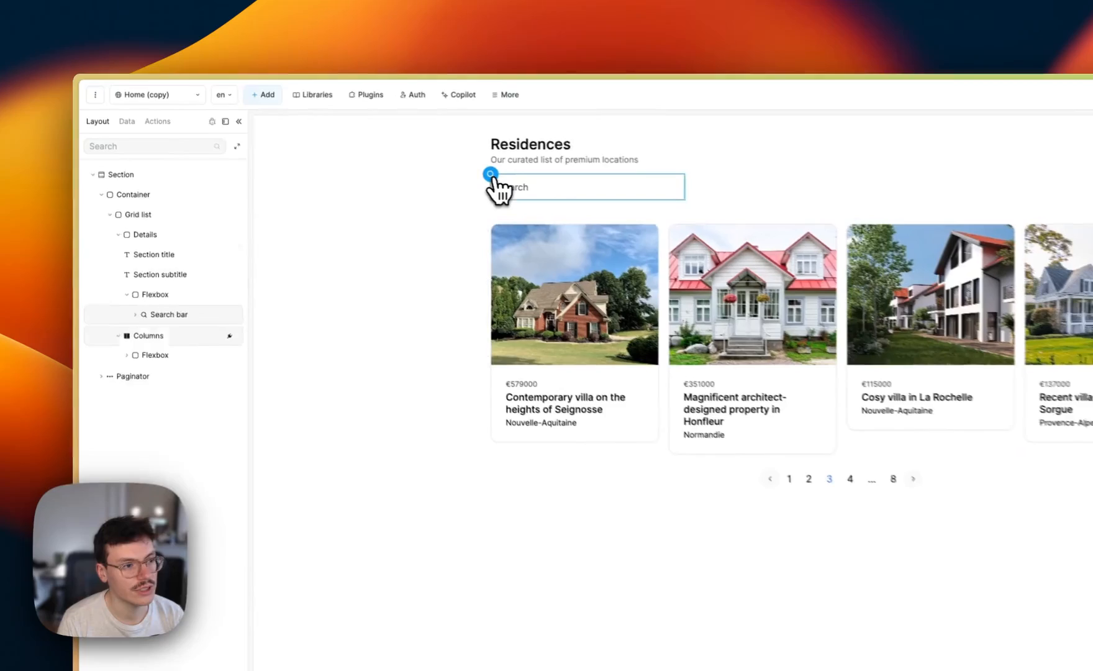
Step: Add a search bar, enter 'château', and inspect the Search bar - value variable holding it
{"action": "left_click", "coordinate": [268, 96]}
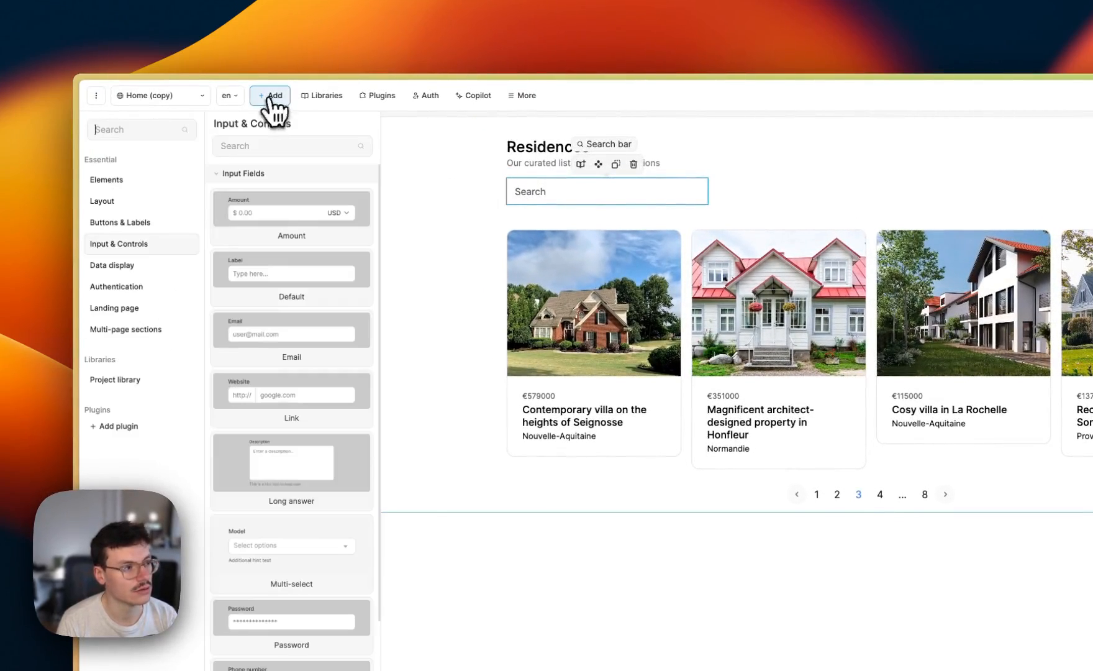
{"action": "type", "text": "search"}
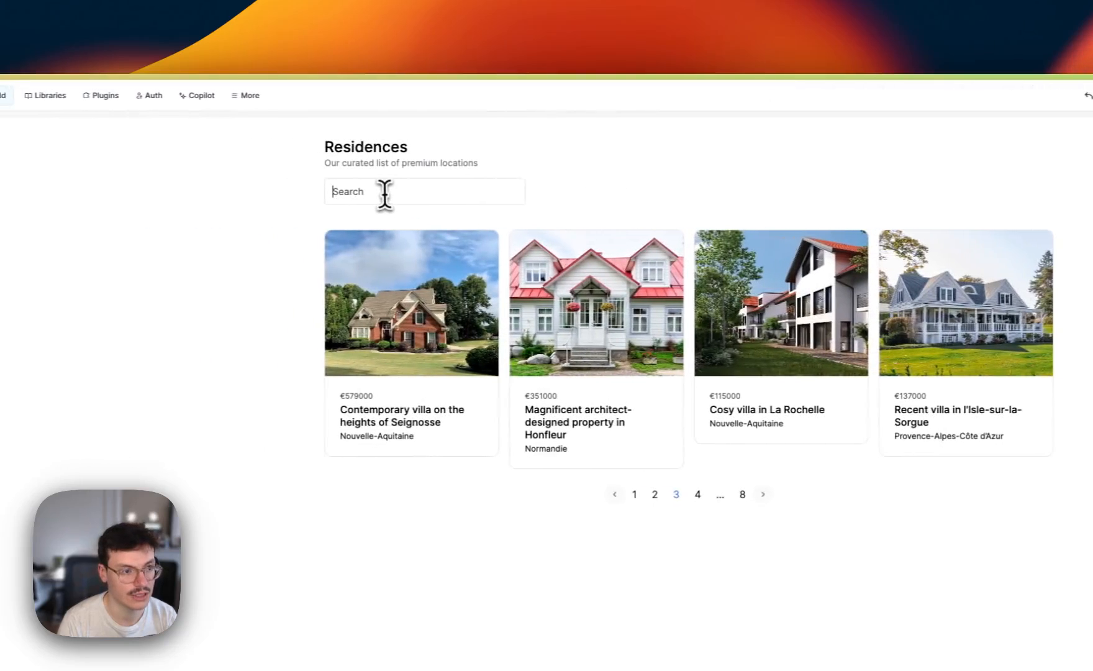
{"action": "type", "text": "château"}
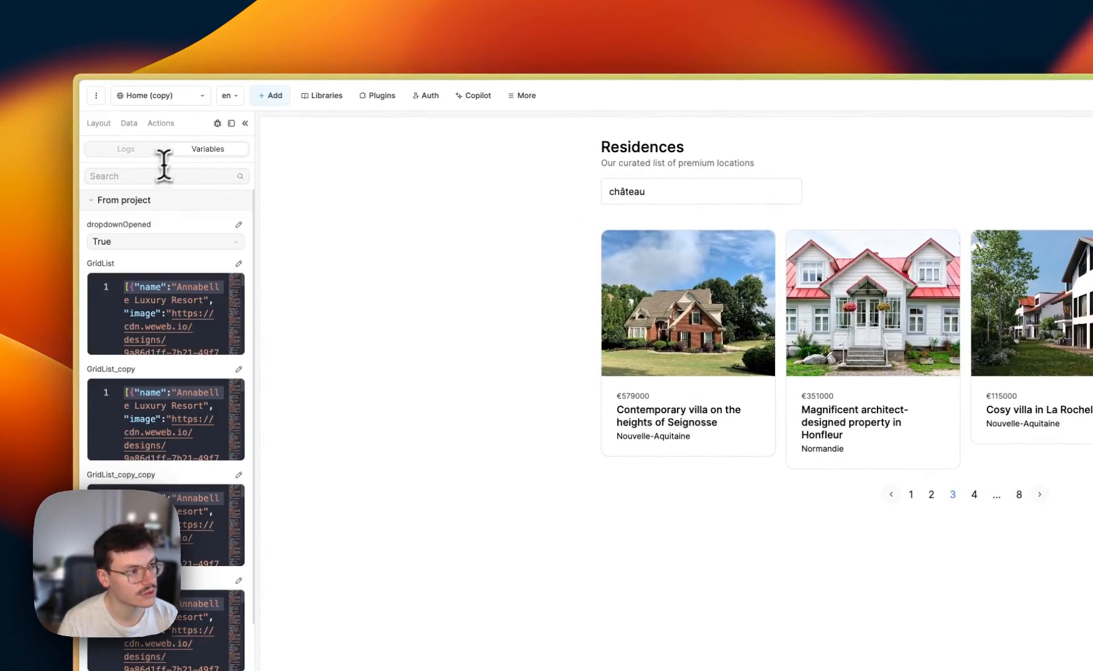
{"action": "type", "text": "sea"}
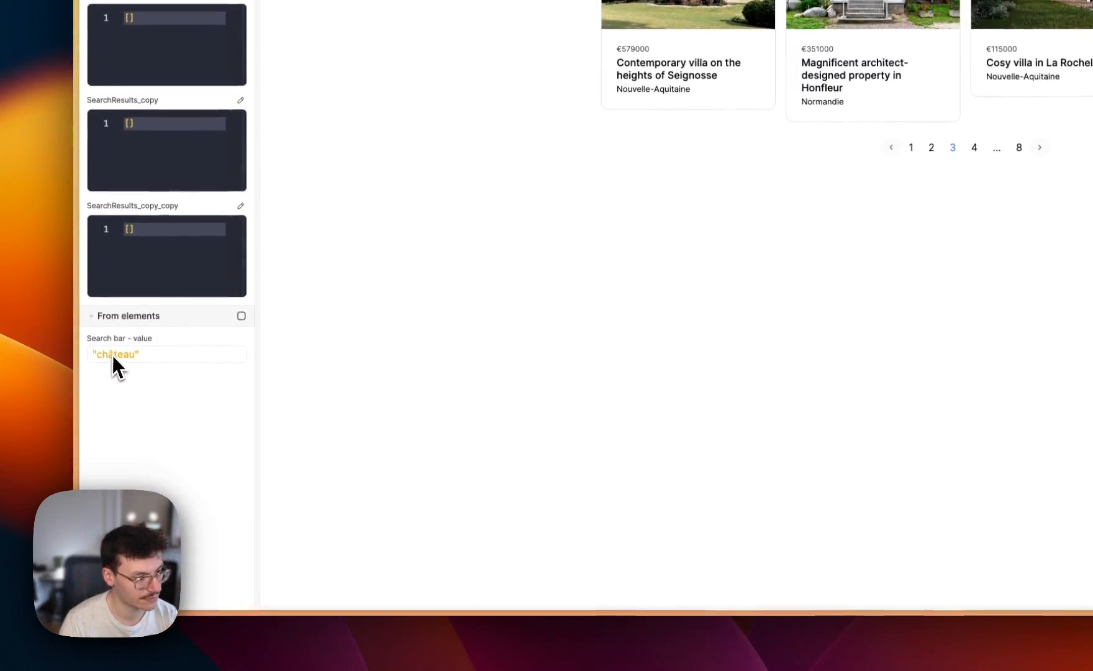
{"action": "double_click", "coordinate": [116, 354]}
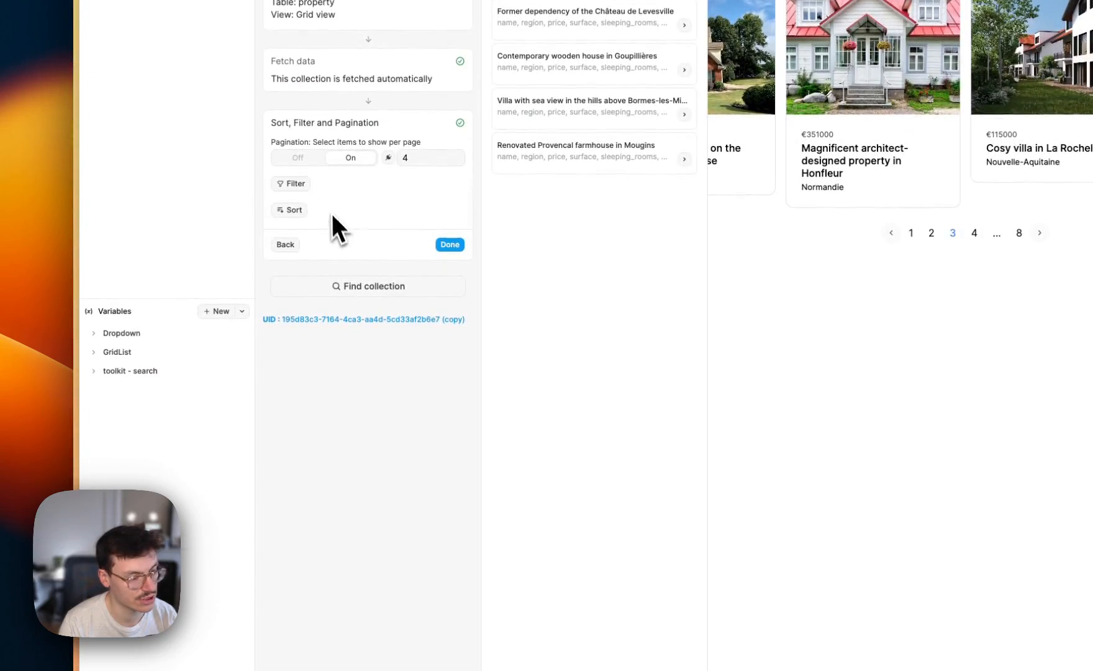
Step: Start a filter on the properties collection with a condition on the name field using Contains
{"action": "left_click", "coordinate": [290, 184]}
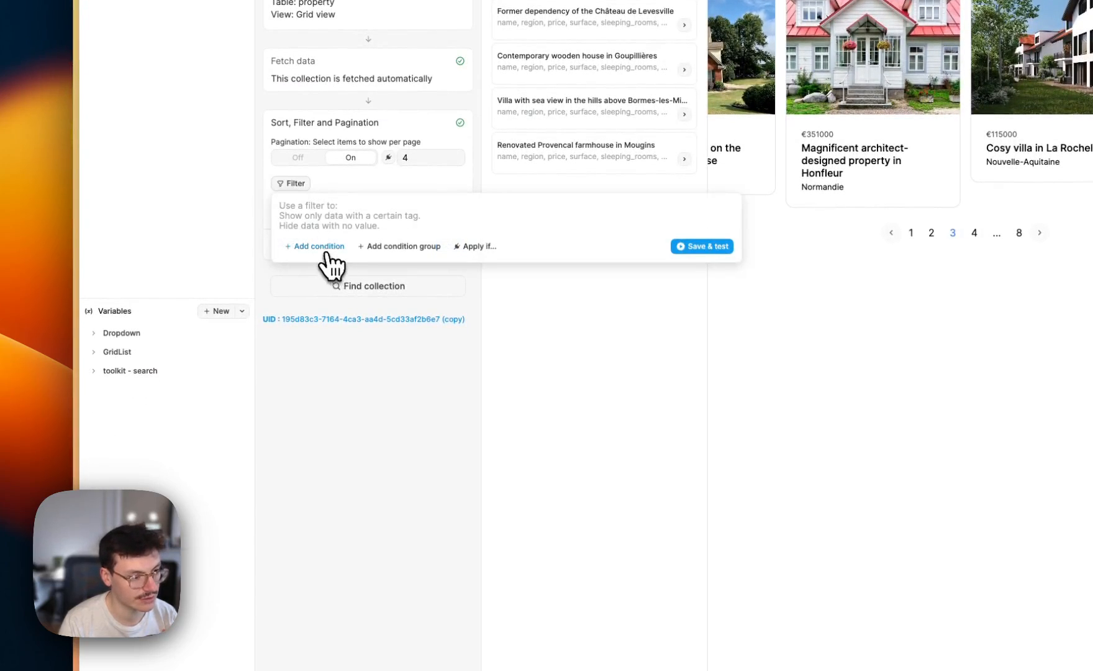
{"action": "left_click", "coordinate": [314, 246]}
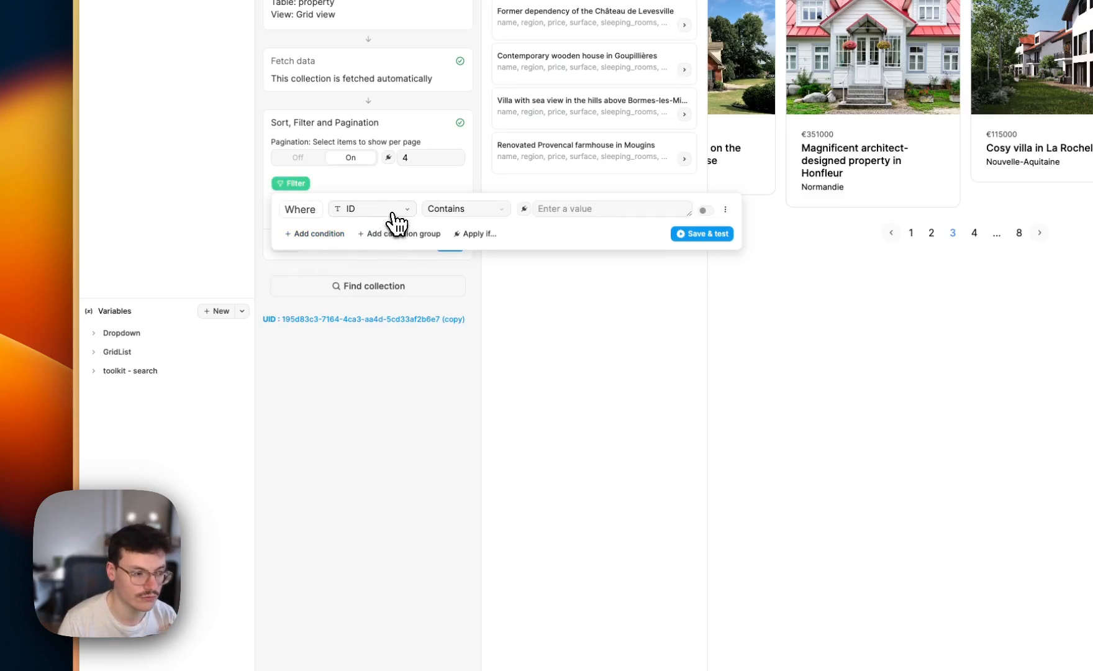
{"action": "left_click", "coordinate": [371, 209]}
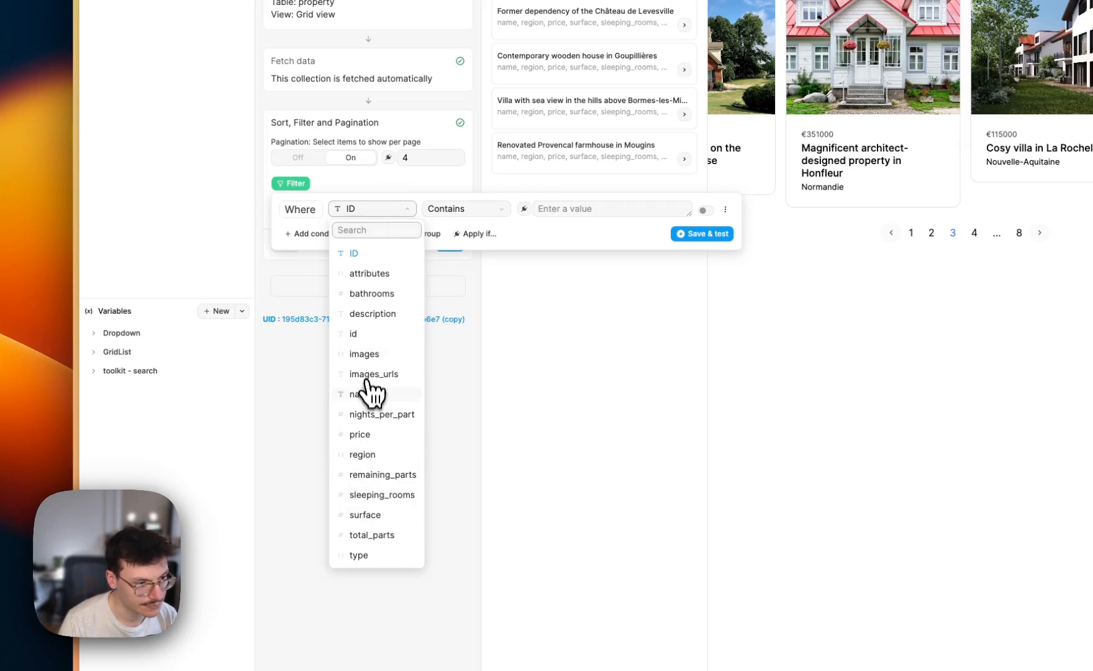
{"action": "left_click", "coordinate": [358, 394]}
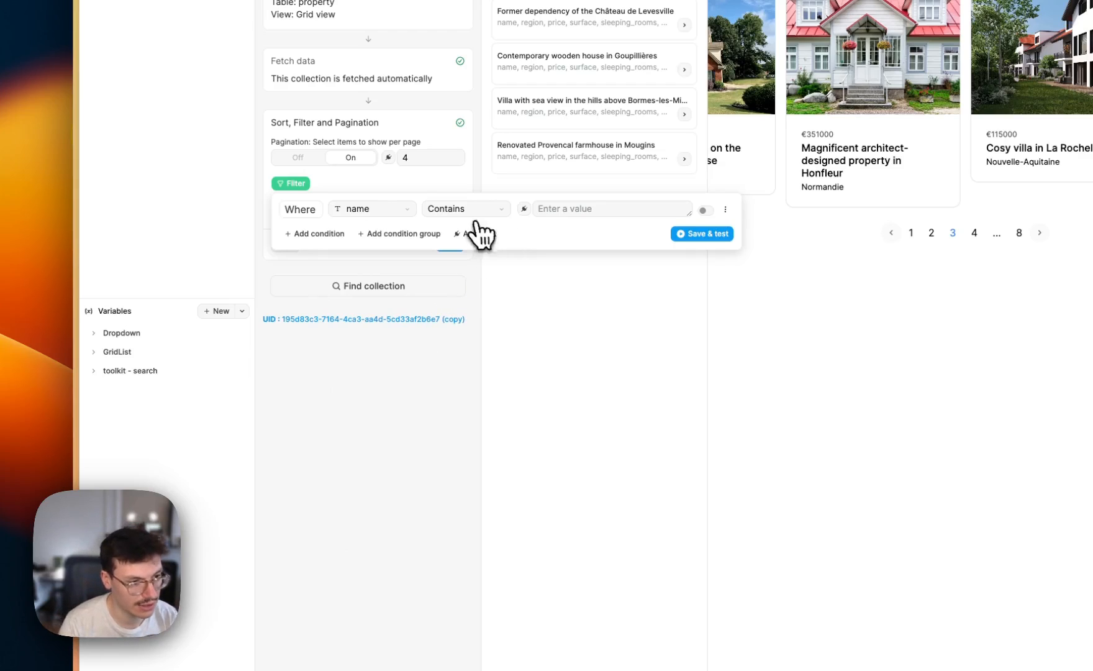
{"action": "left_click", "coordinate": [464, 209]}
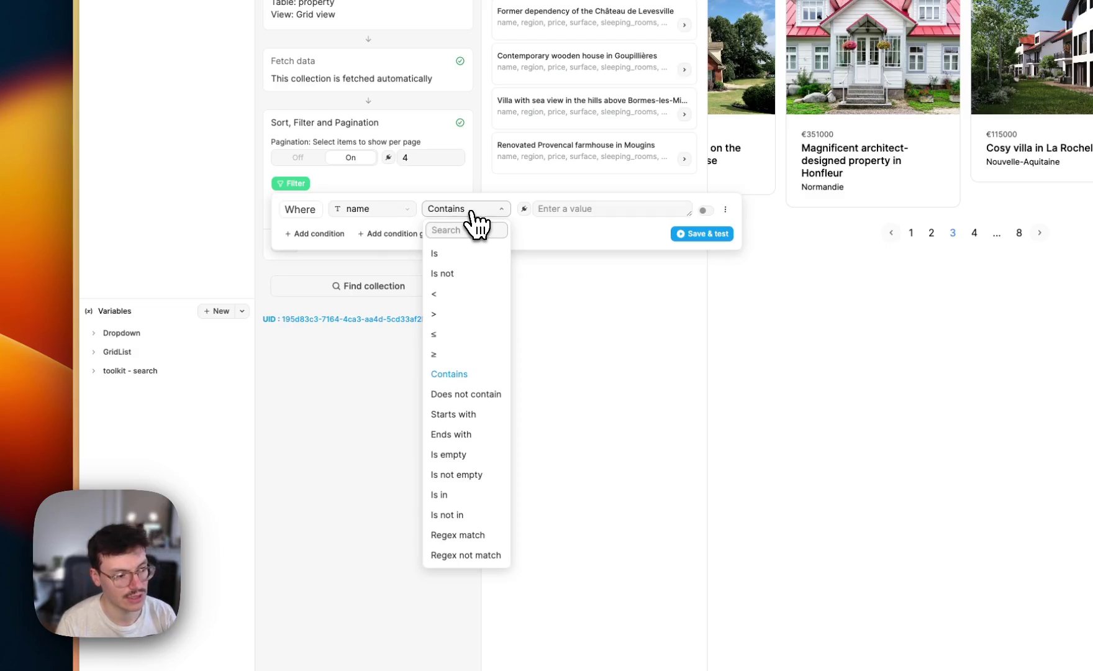
{"action": "mouse_move", "coordinate": [470, 486]}
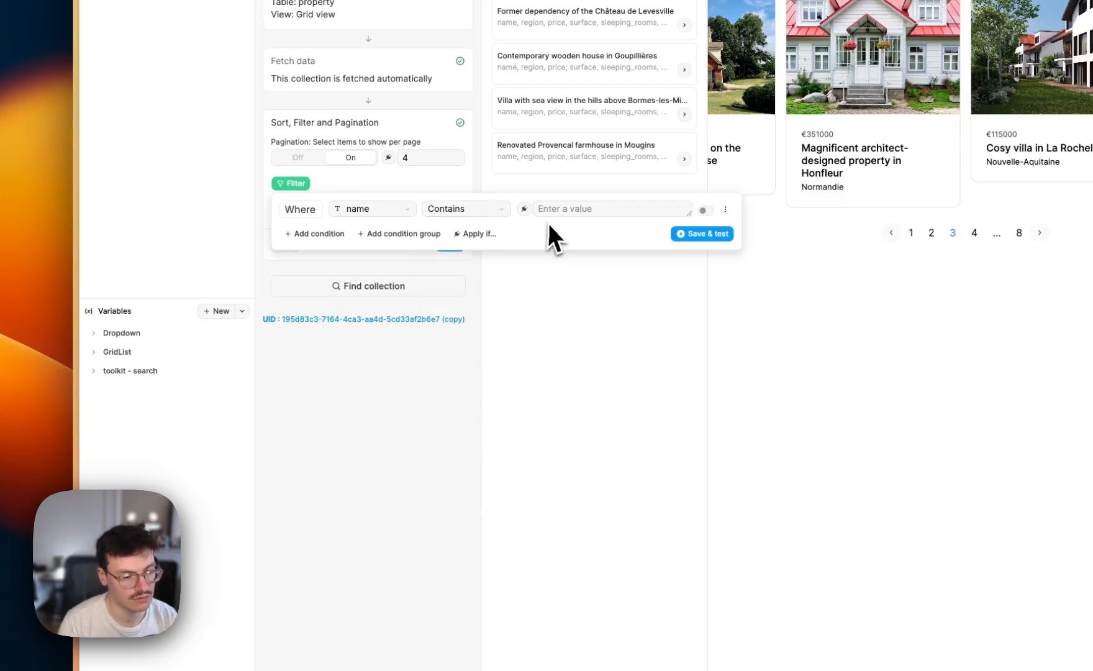
Step: Bind the condition value to the search bar's value and ignore the filter when it is empty
{"action": "left_click", "coordinate": [611, 211]}
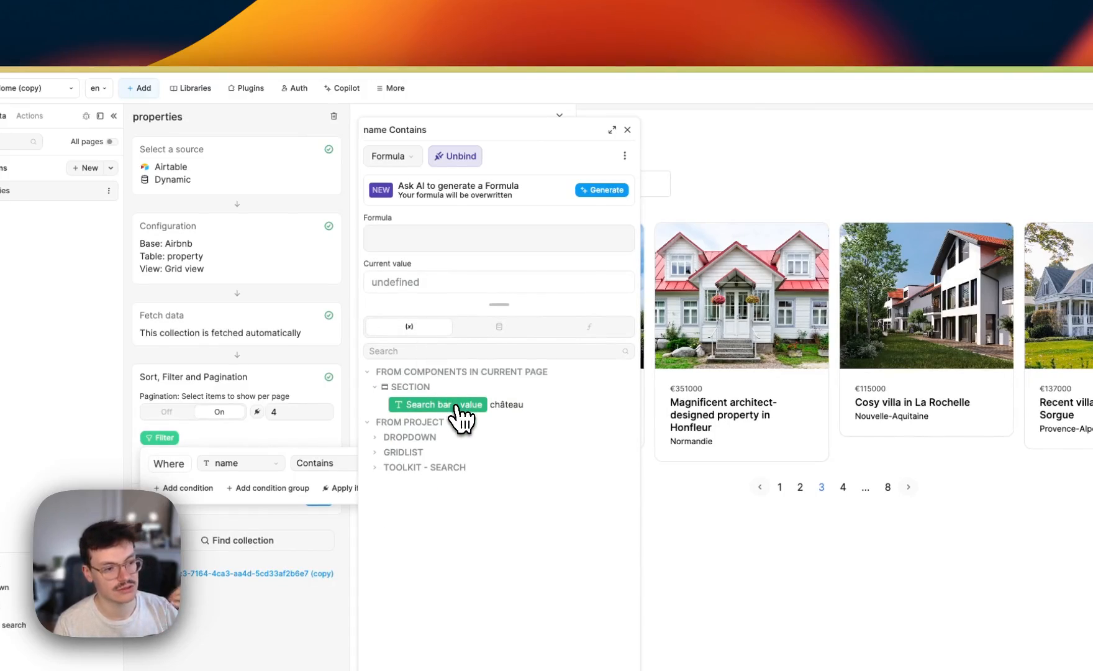
{"action": "left_click", "coordinate": [437, 404]}
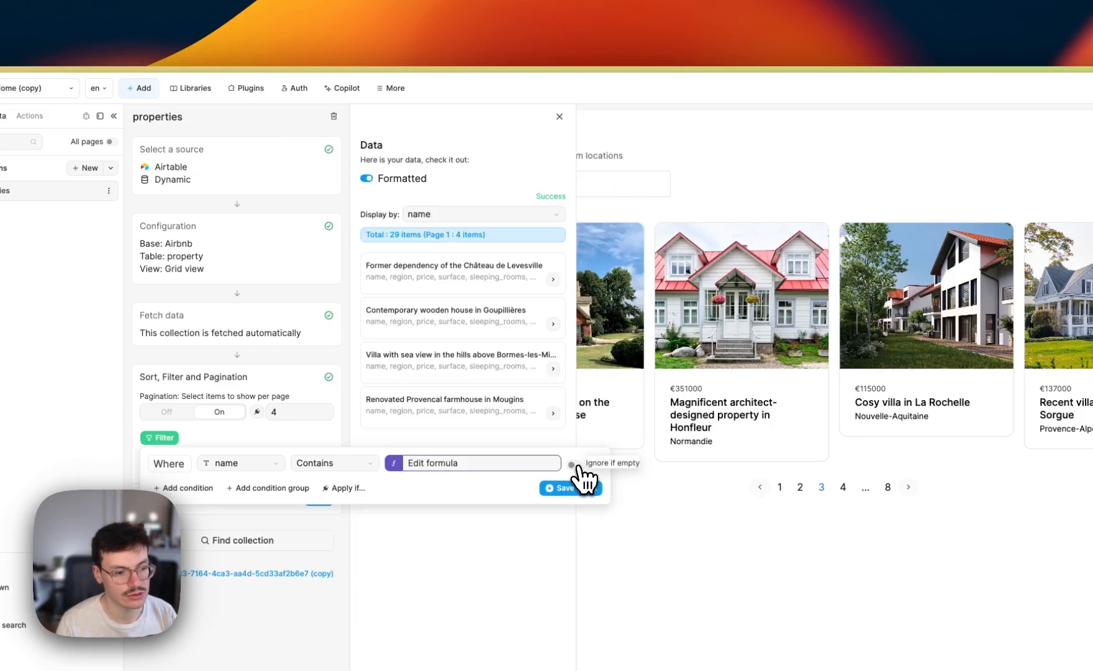
{"action": "left_click", "coordinate": [576, 463]}
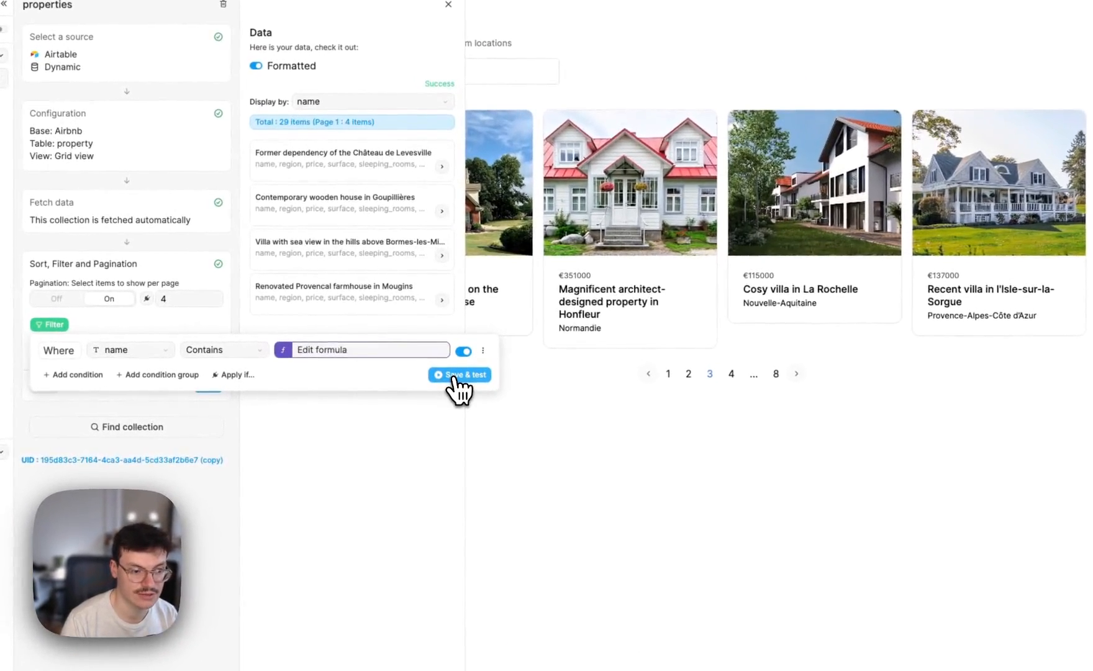
Step: Save and test the filter, search 'villa', and re-run the collection filter with that value
{"action": "left_click", "coordinate": [460, 375]}
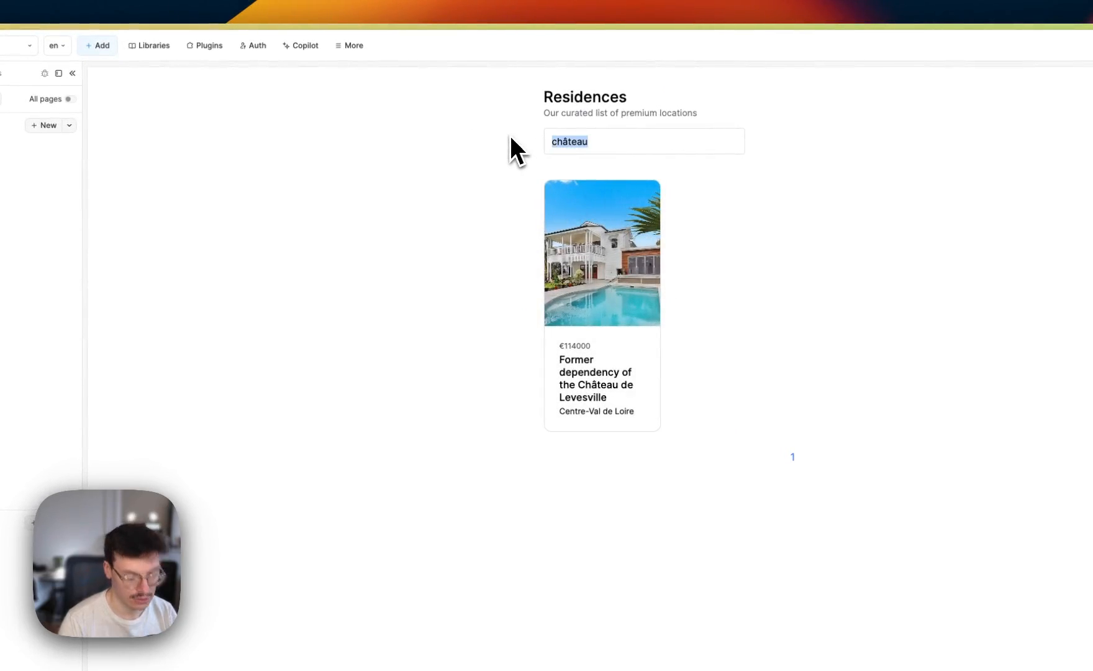
{"action": "type", "text": "villa"}
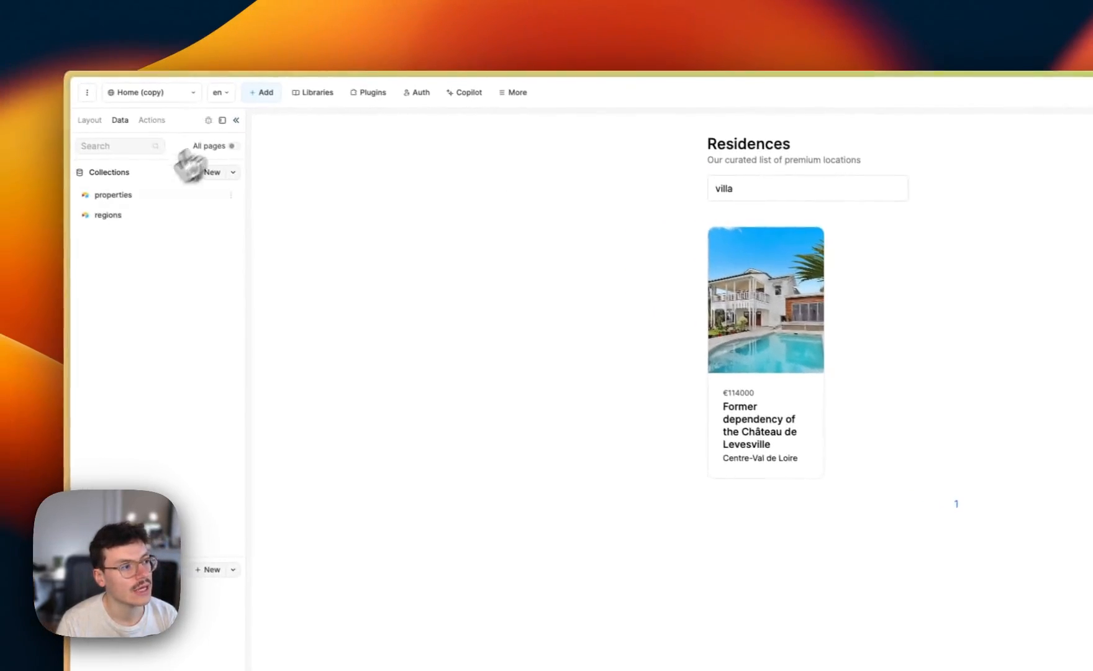
{"action": "left_click", "coordinate": [113, 195]}
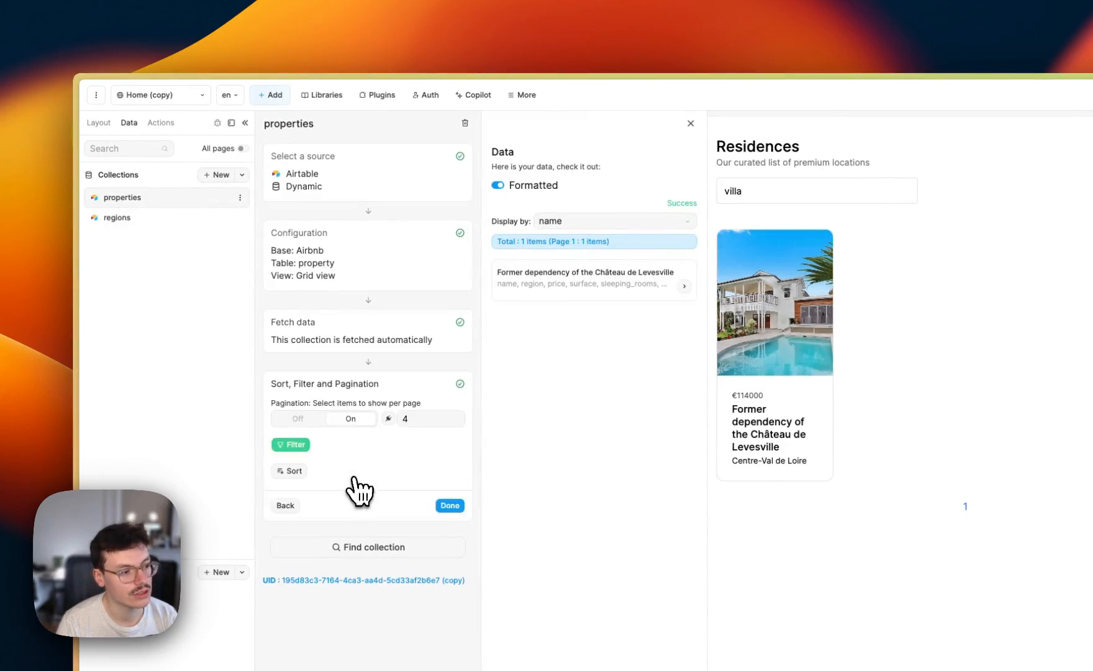
{"action": "left_click", "coordinate": [289, 445]}
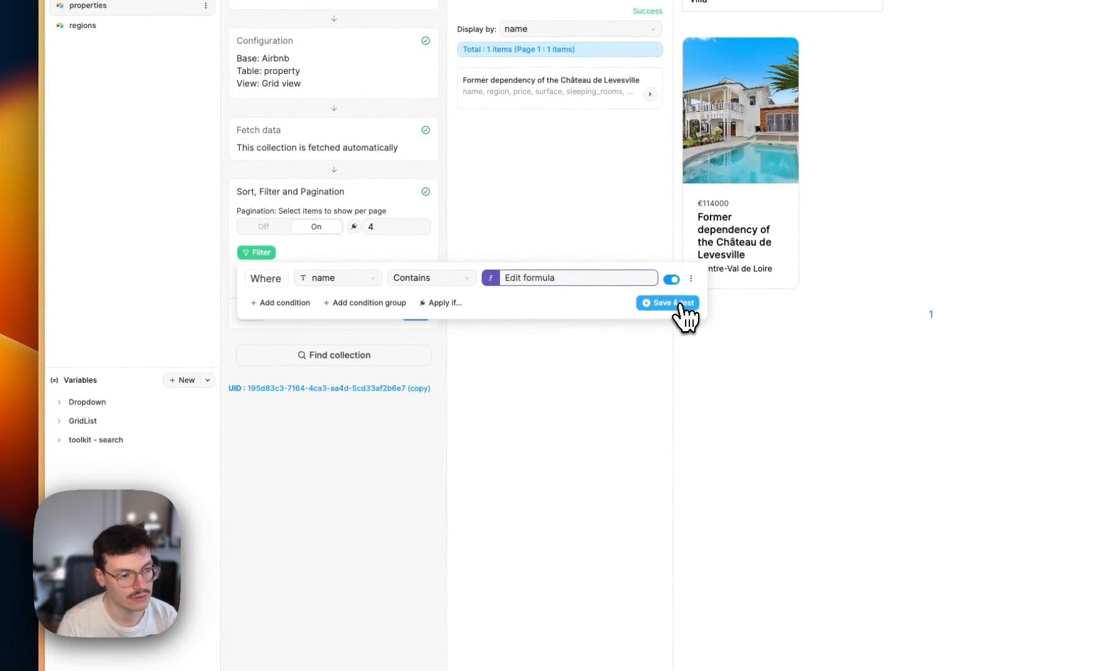
{"action": "left_click", "coordinate": [671, 303]}
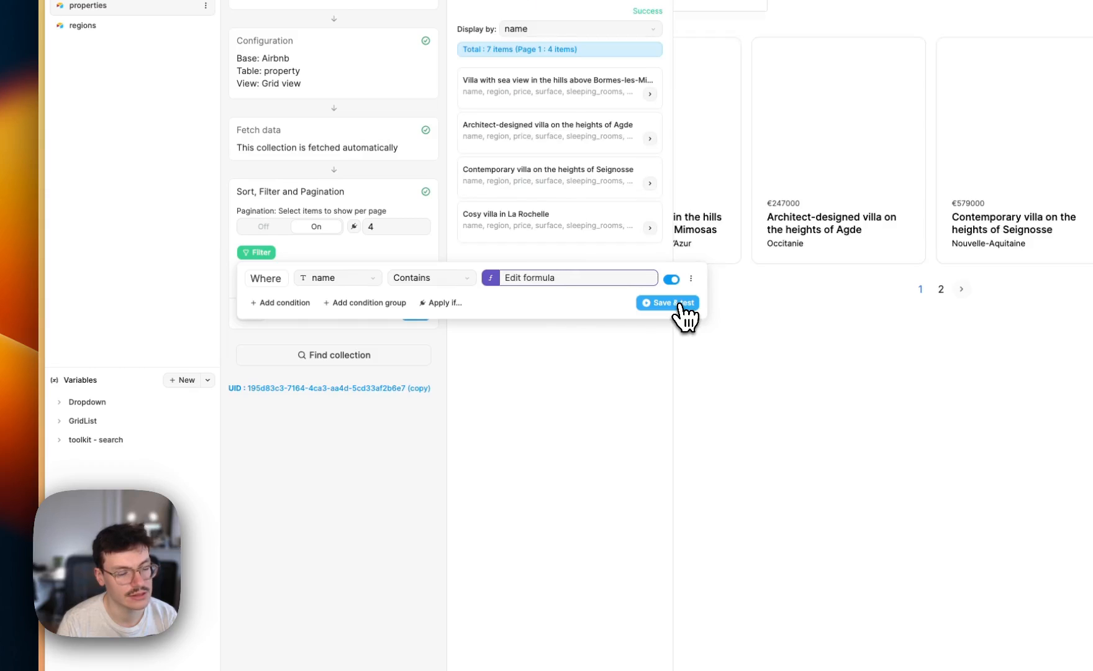
Step: Return to the grid and check the seven villas across pages 1 and 2
{"action": "left_click", "coordinate": [669, 303]}
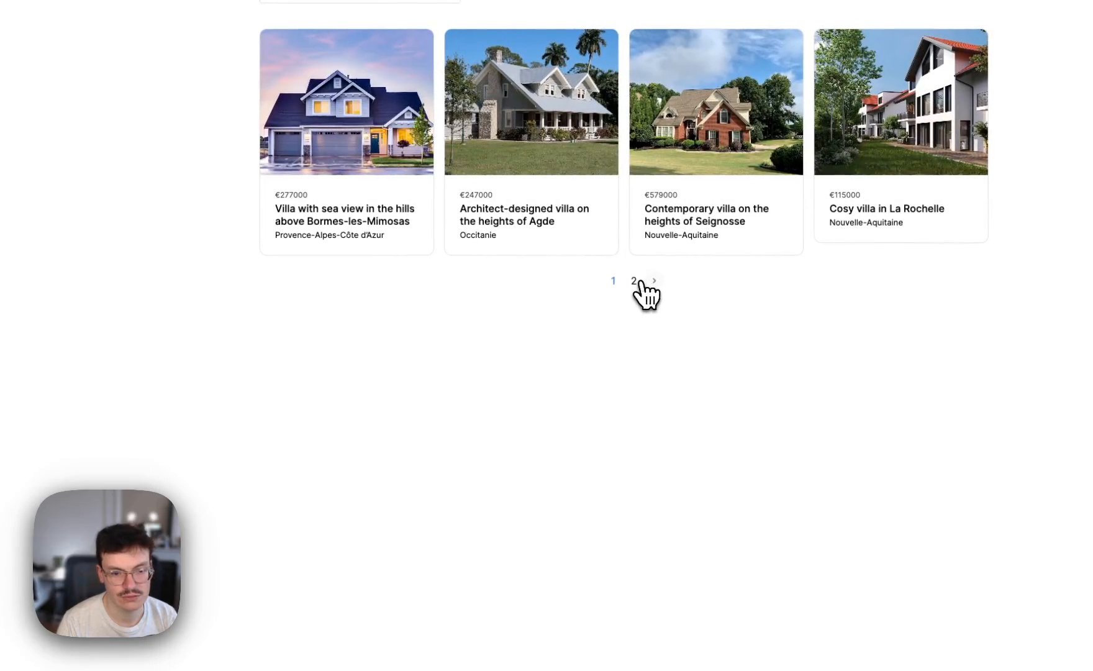
{"action": "left_click", "coordinate": [633, 281]}
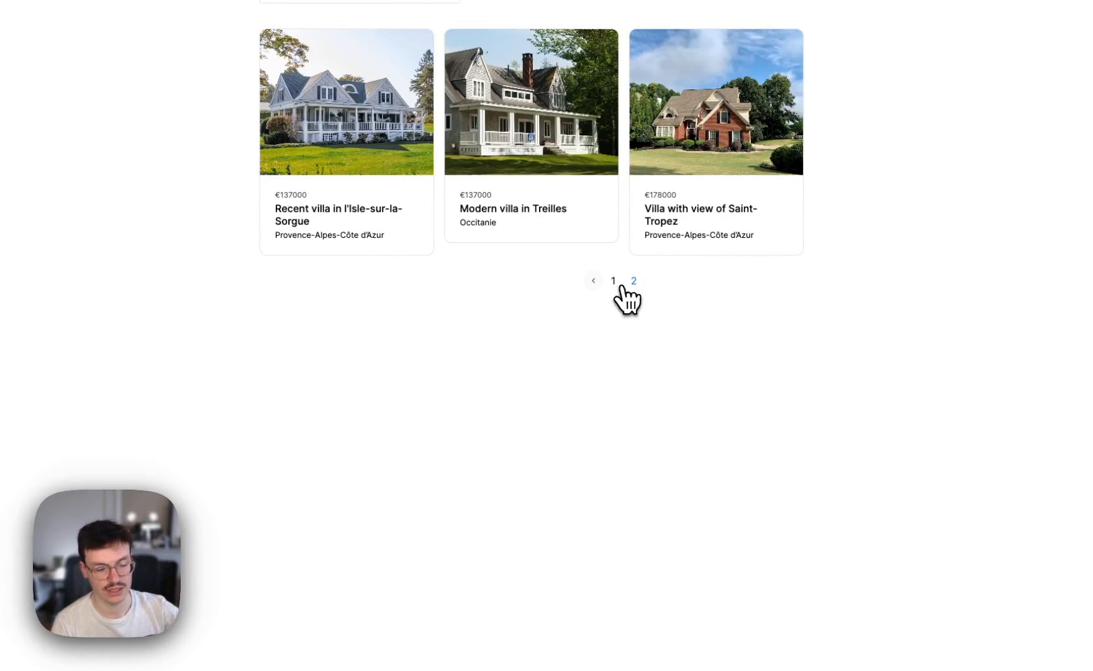
{"action": "left_click", "coordinate": [613, 280]}
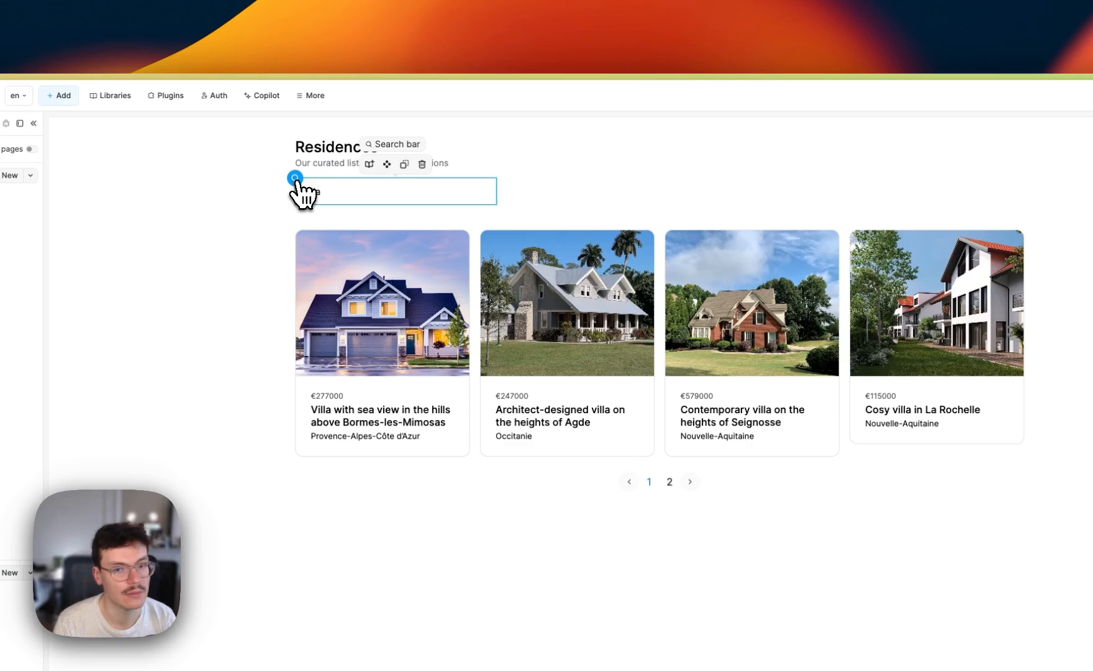
Step: Create a new workflow on the search bar with its trigger set to On change
{"action": "left_click", "coordinate": [978, 148]}
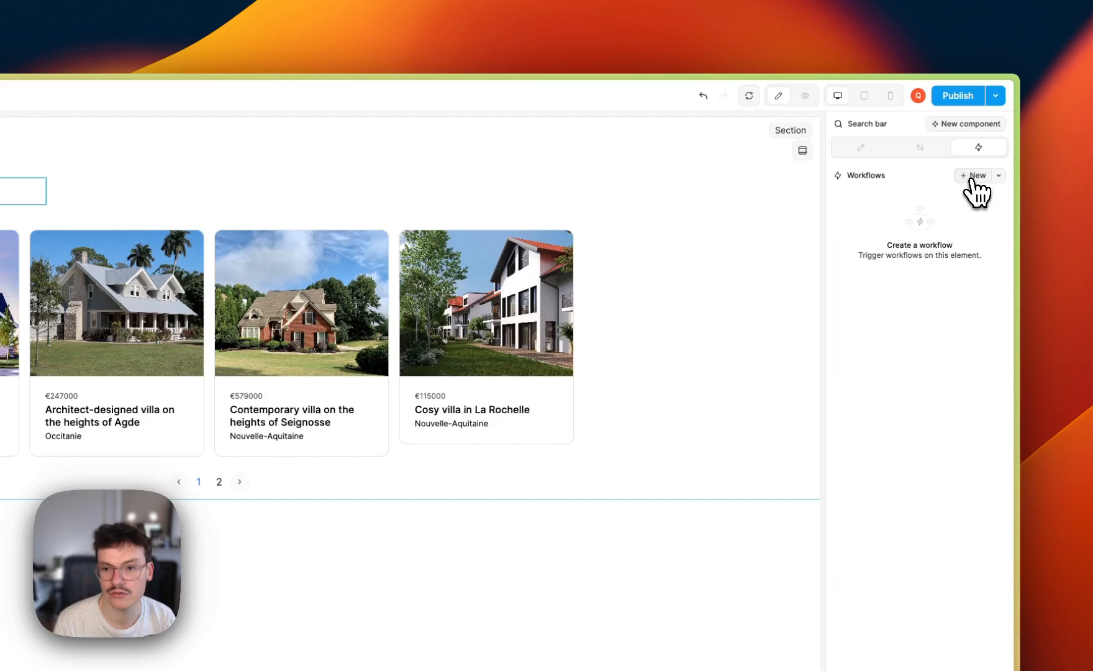
{"action": "left_click", "coordinate": [974, 175]}
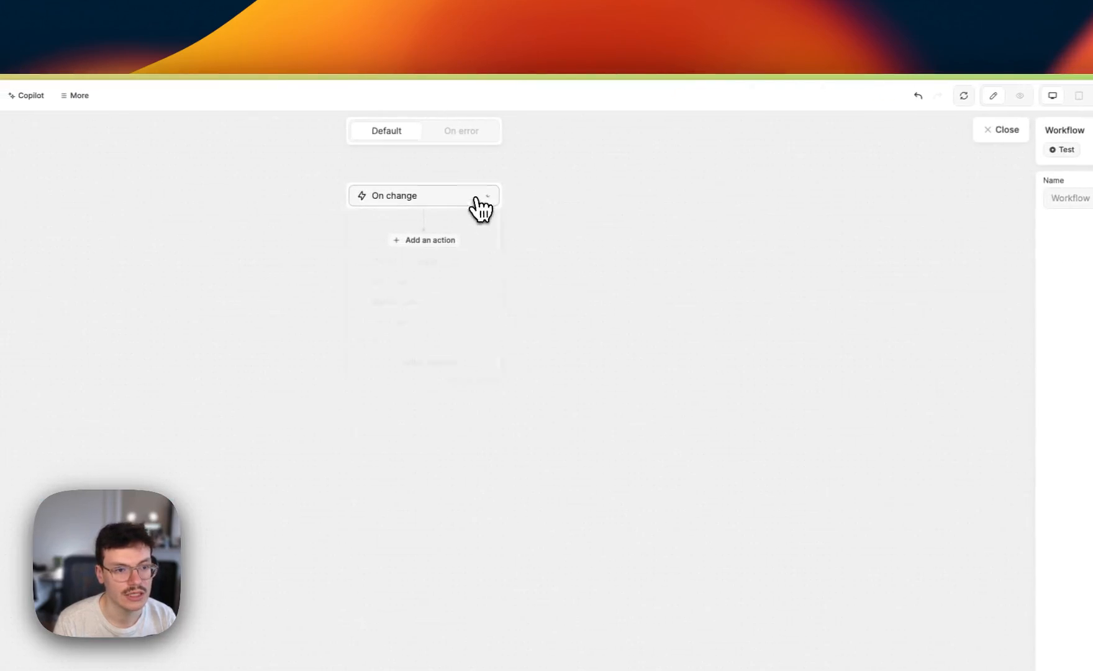
{"action": "left_click", "coordinate": [425, 197]}
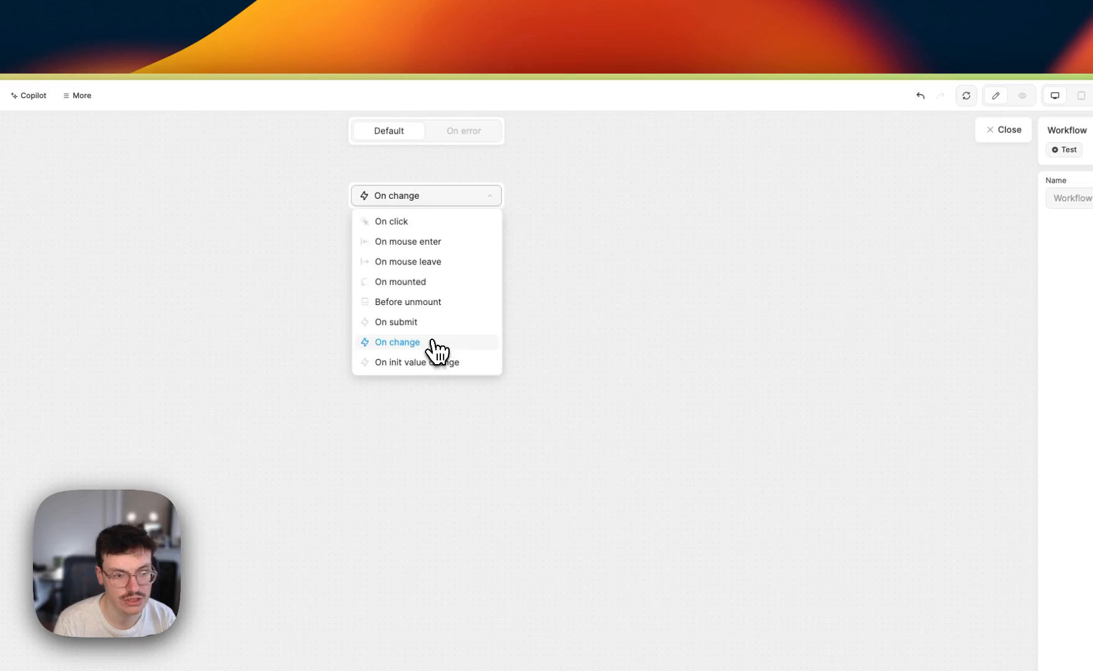
{"action": "left_click", "coordinate": [398, 343]}
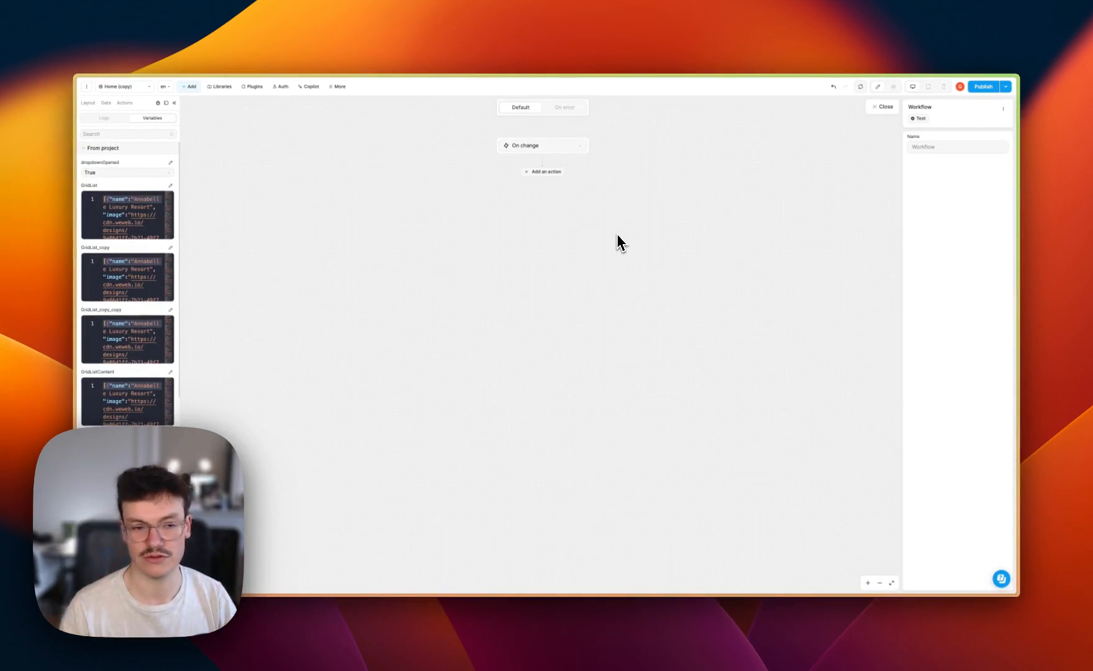
Step: Add a Fetch collection action targeting the properties collection
{"action": "left_click", "coordinate": [542, 172]}
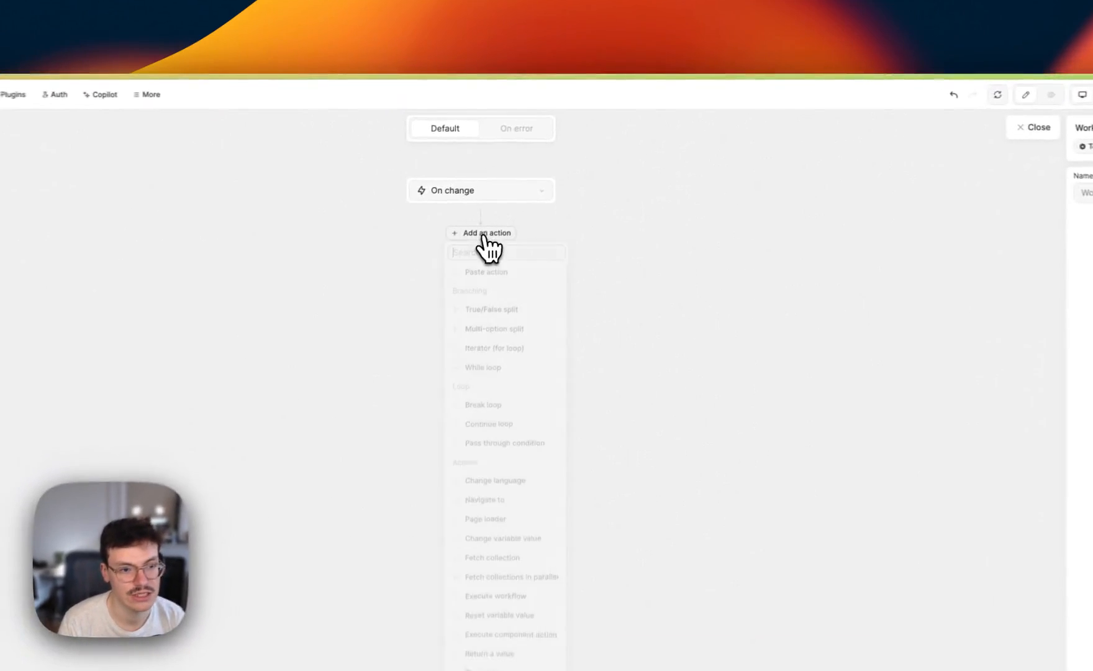
{"action": "type", "text": "fe"}
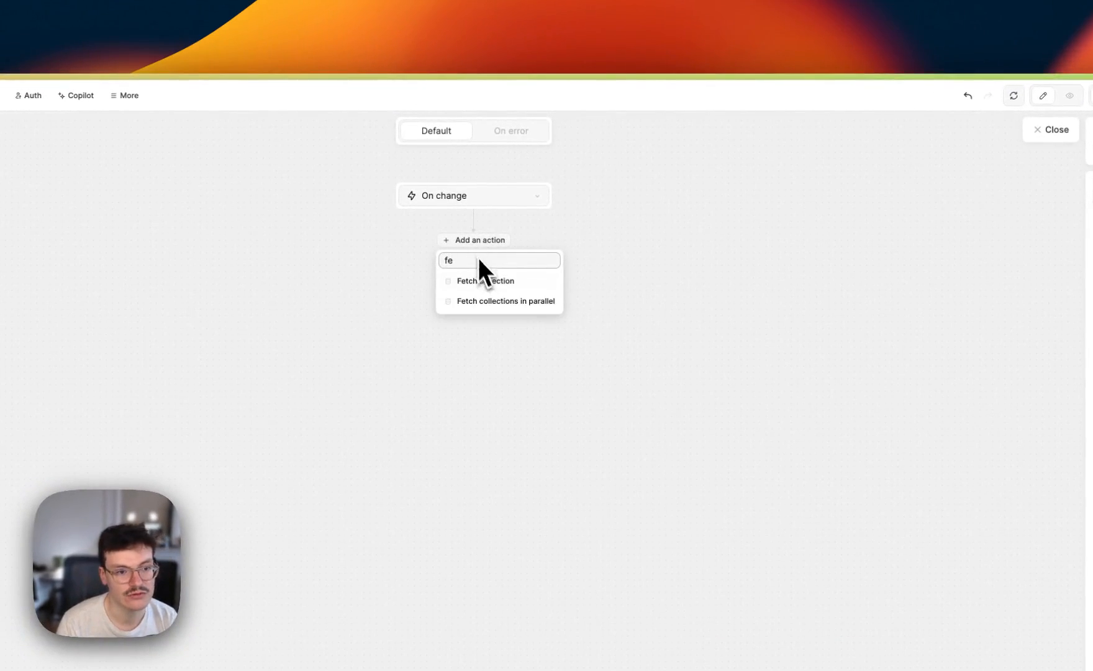
{"action": "left_click", "coordinate": [485, 281]}
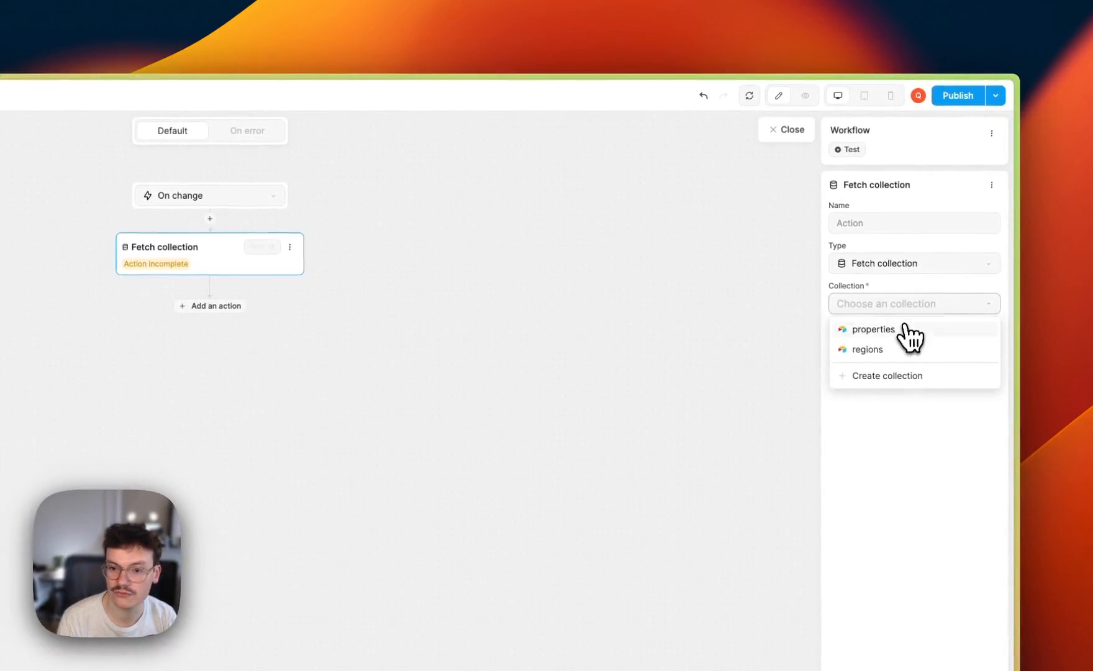
{"action": "left_click", "coordinate": [873, 329]}
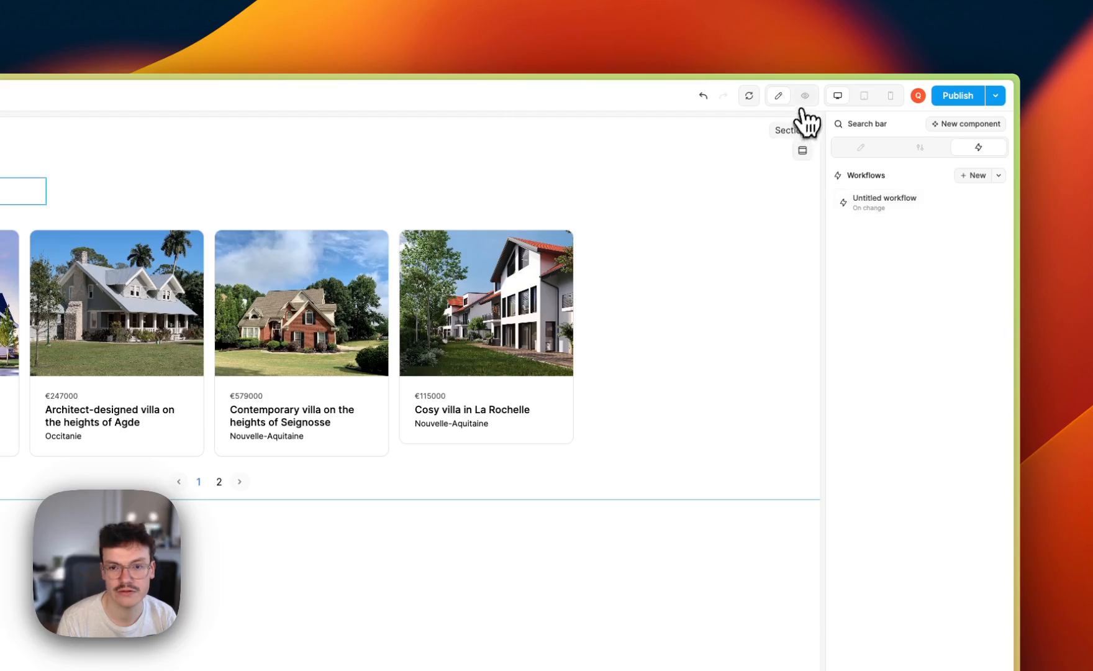
Step: Preview the page, search 'wooden' then 'villa', and view page 2 of the villa results
{"action": "left_click", "coordinate": [804, 95]}
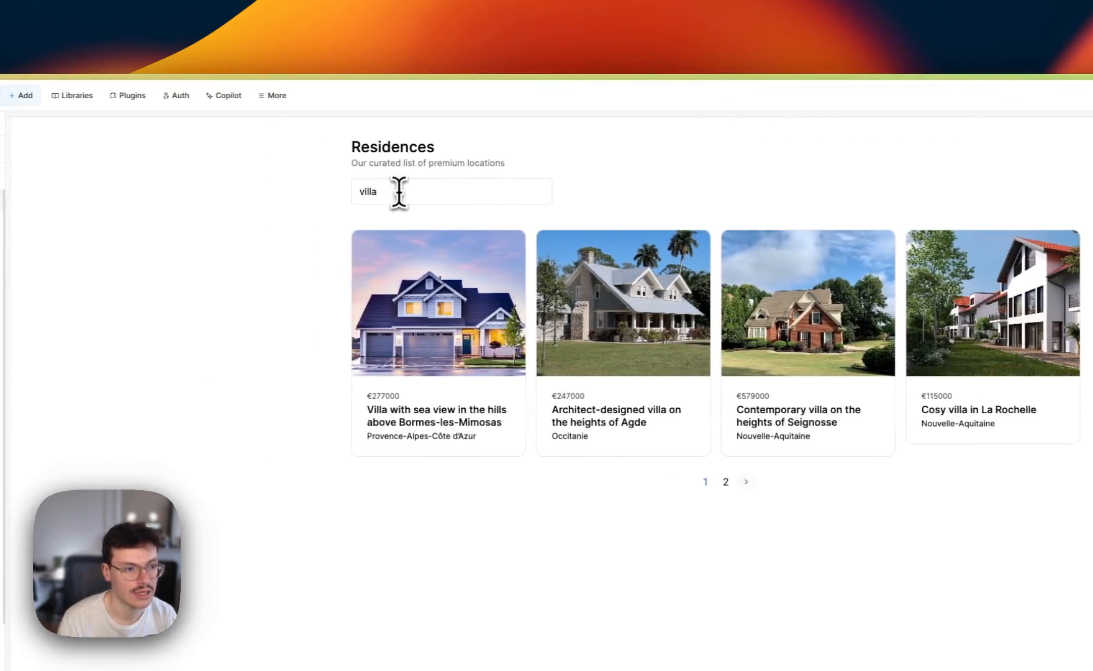
{"action": "type", "text": "wooden"}
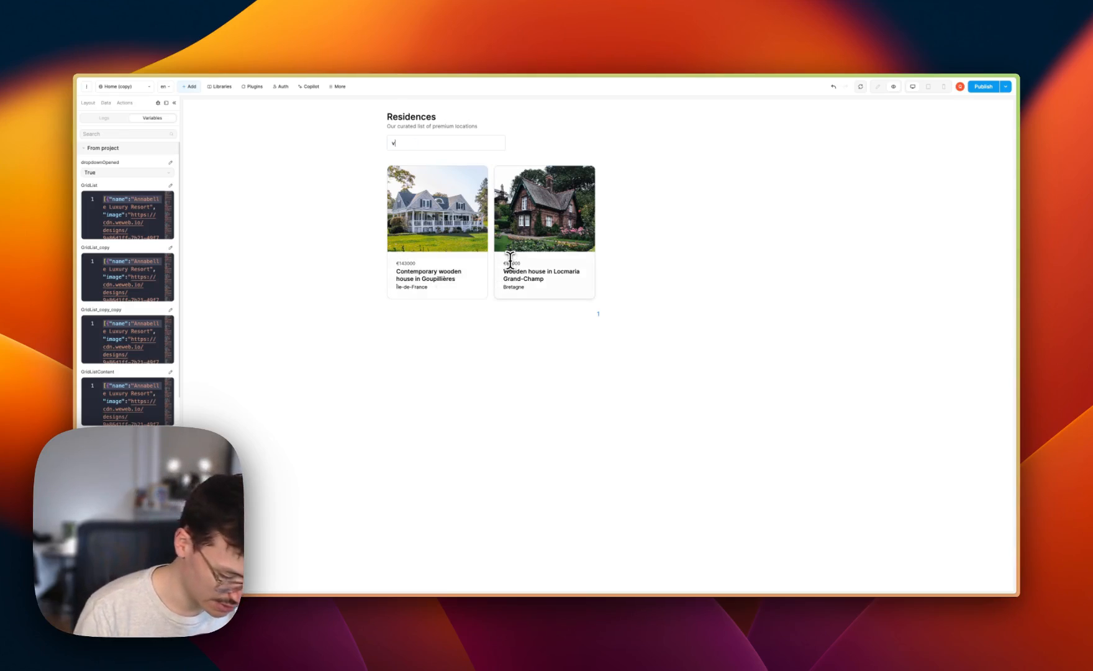
{"action": "type", "text": "illa"}
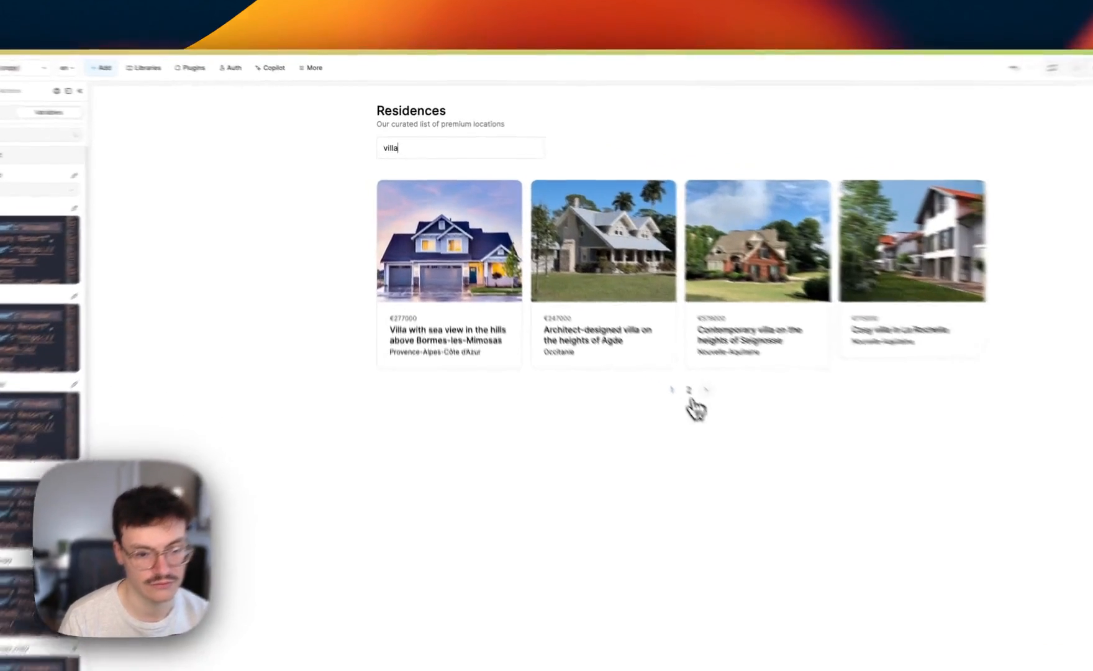
{"action": "left_click", "coordinate": [688, 390]}
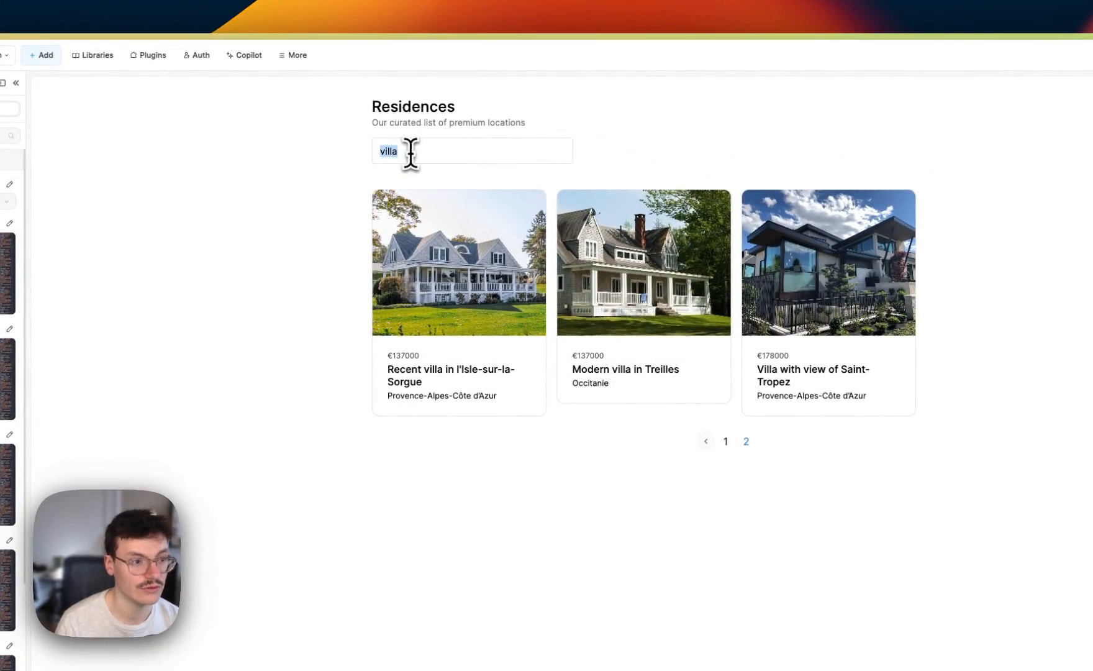